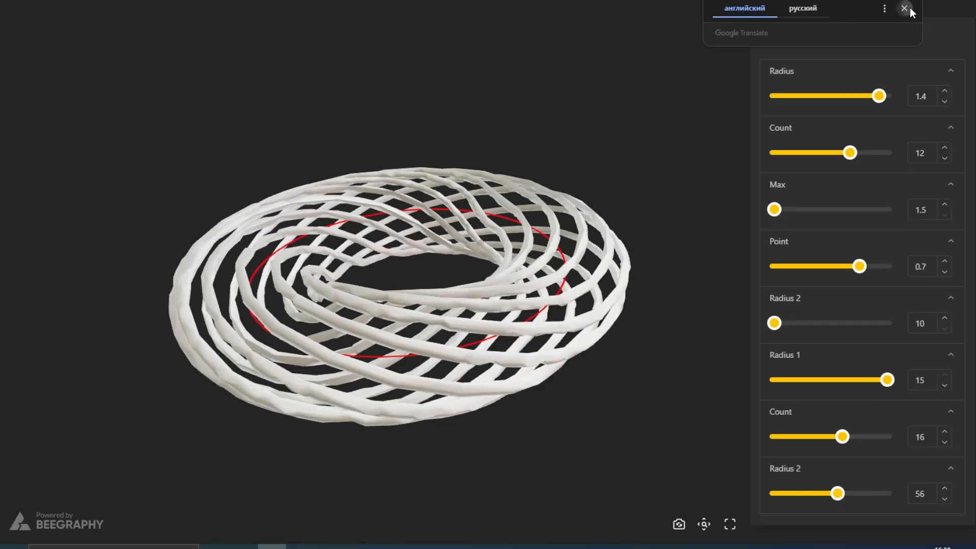
- Close the translate popup and leave the finished torus preview for a new graph
left_click(904, 9)
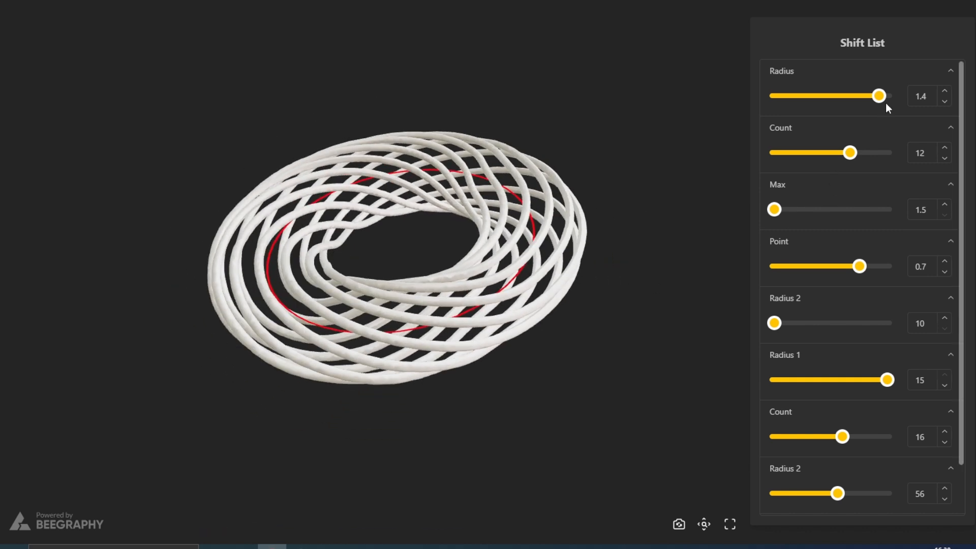
scroll("down", 3)
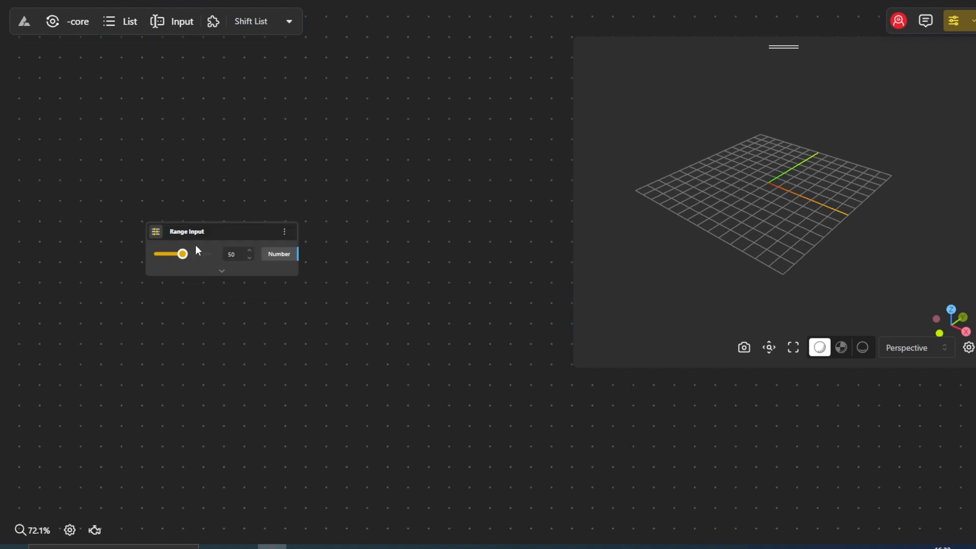
- Move the Range Input and name the two sliders Radius 1 and Radius 2
left_click_drag(186, 231, 116, 190)
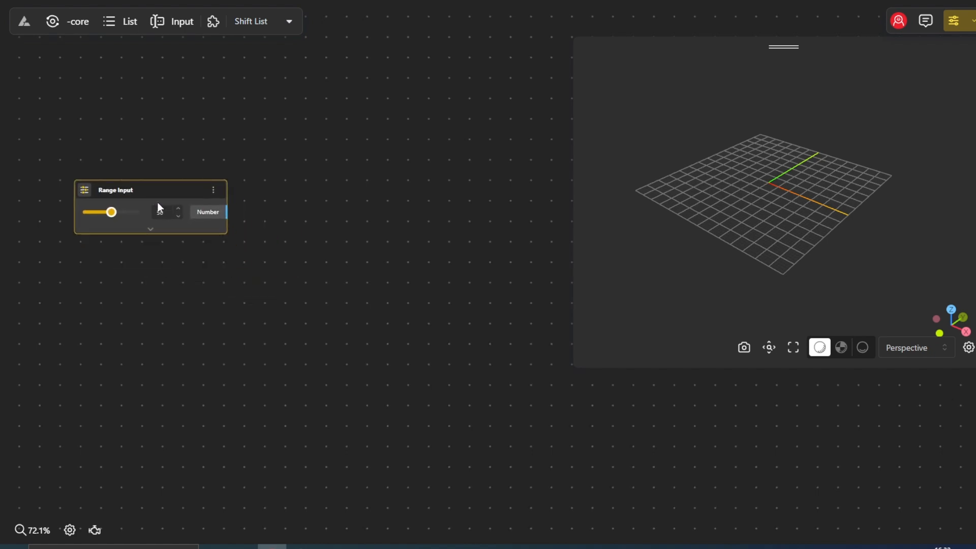
double_click(114, 190)
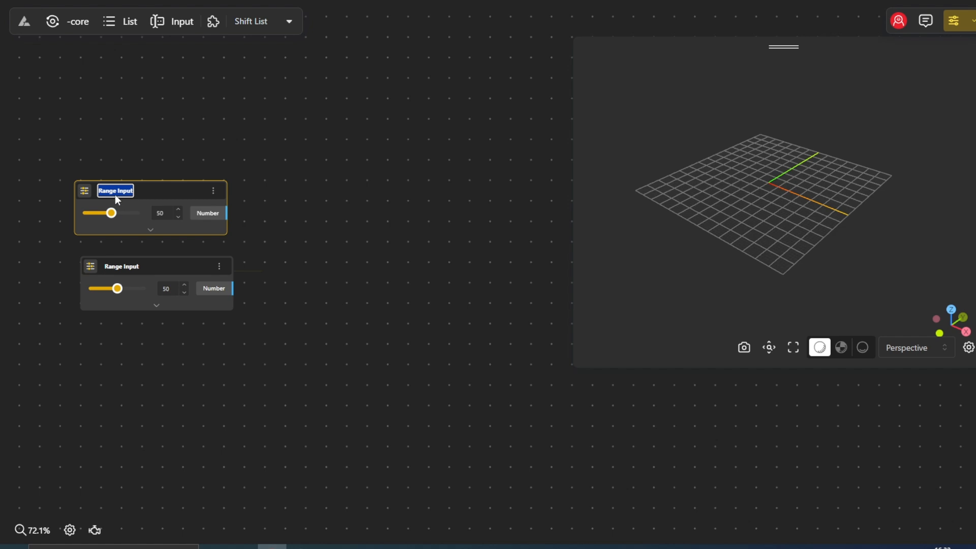
type("Rad")
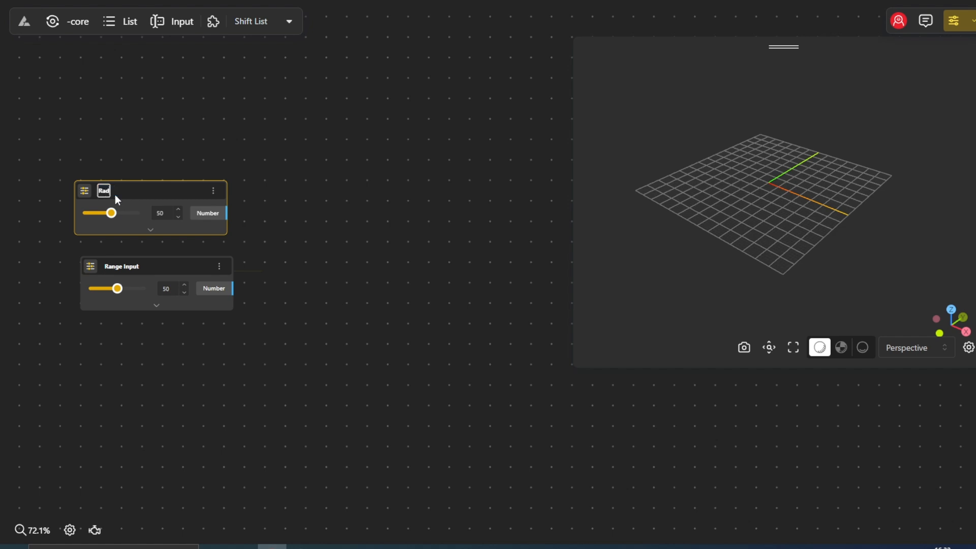
type("Radius 1")
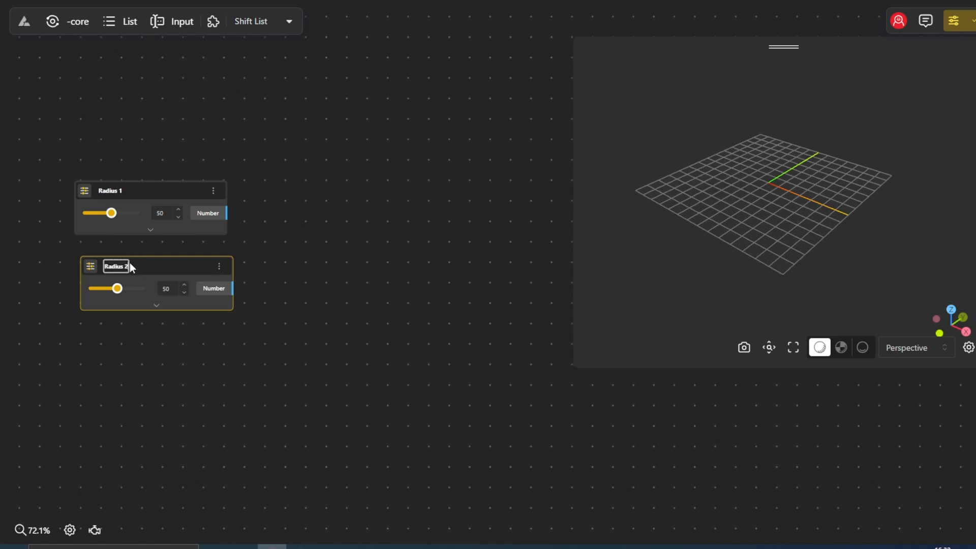
left_click(299, 270)
type("ellip")
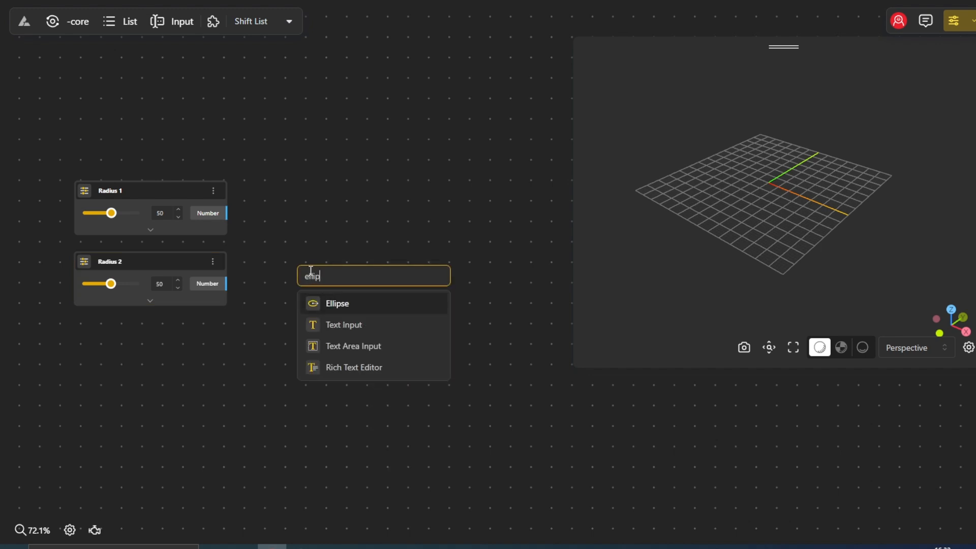
- Add an Ellipse driven by Radius 1 and Radius 2, with the second radius at 56
left_click(337, 303)
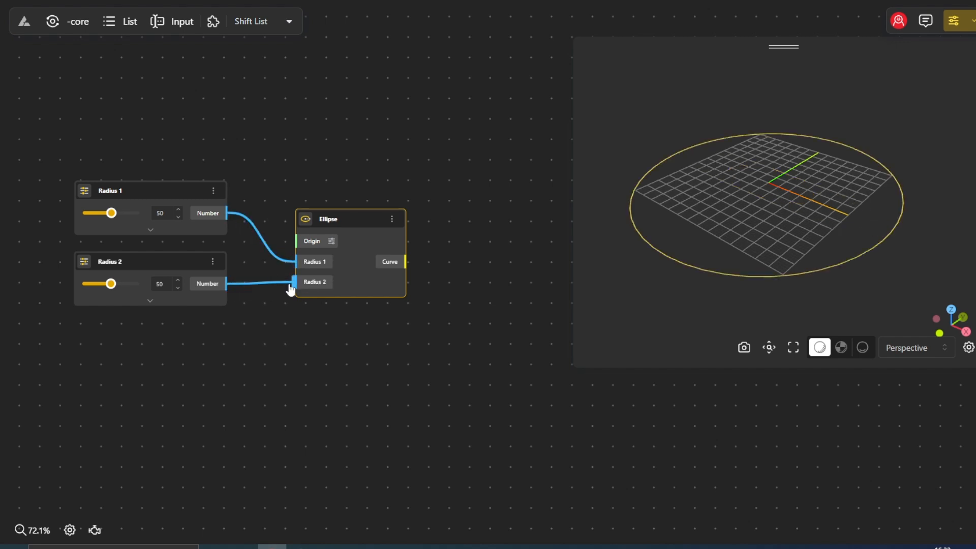
left_click_drag(112, 213, 102, 213)
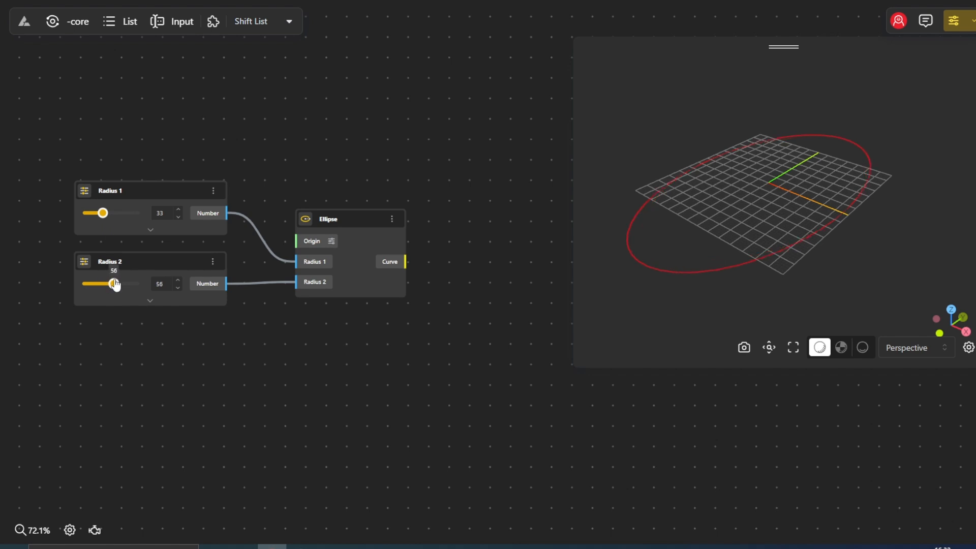
left_click_drag(102, 213, 109, 212)
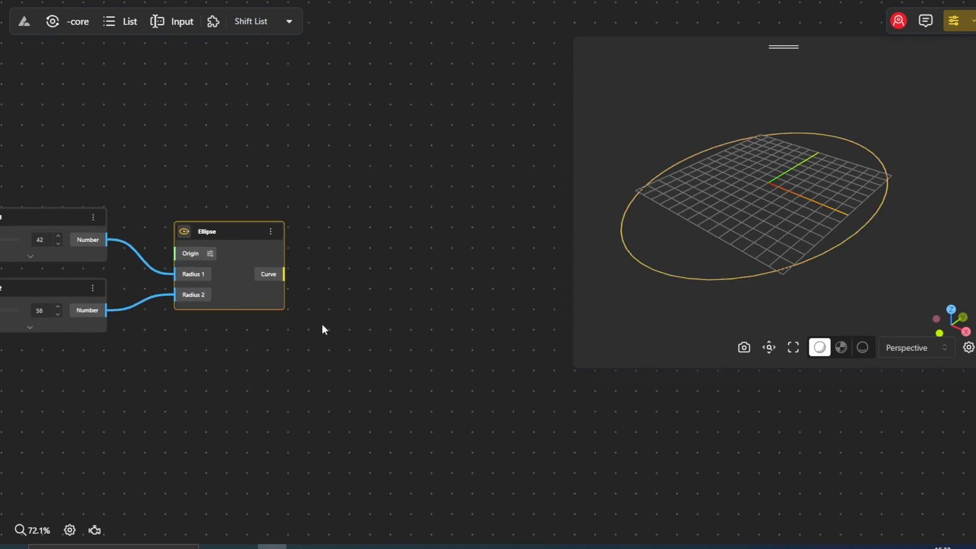
type("perp")
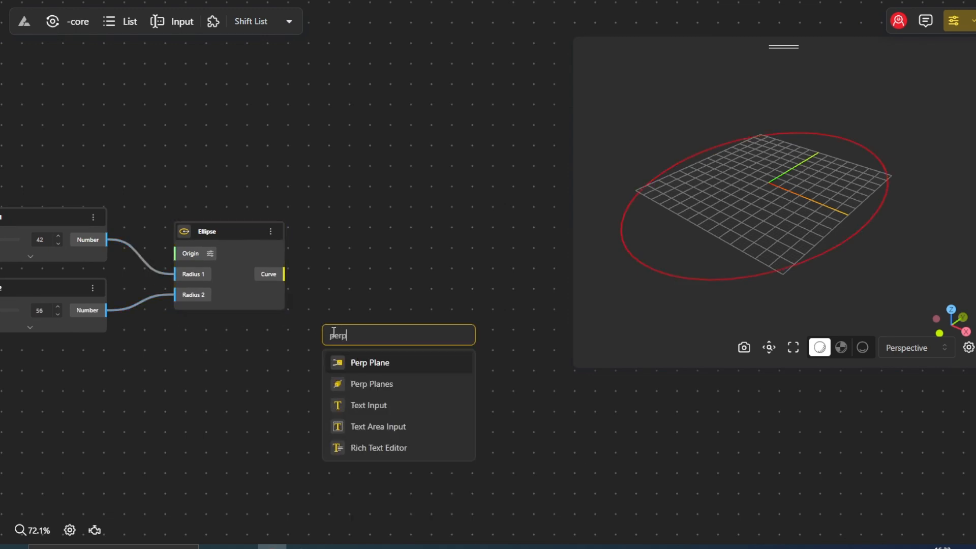
- Add Perp Planes along the ellipse, with a Count slider set to 16
left_click(372, 384)
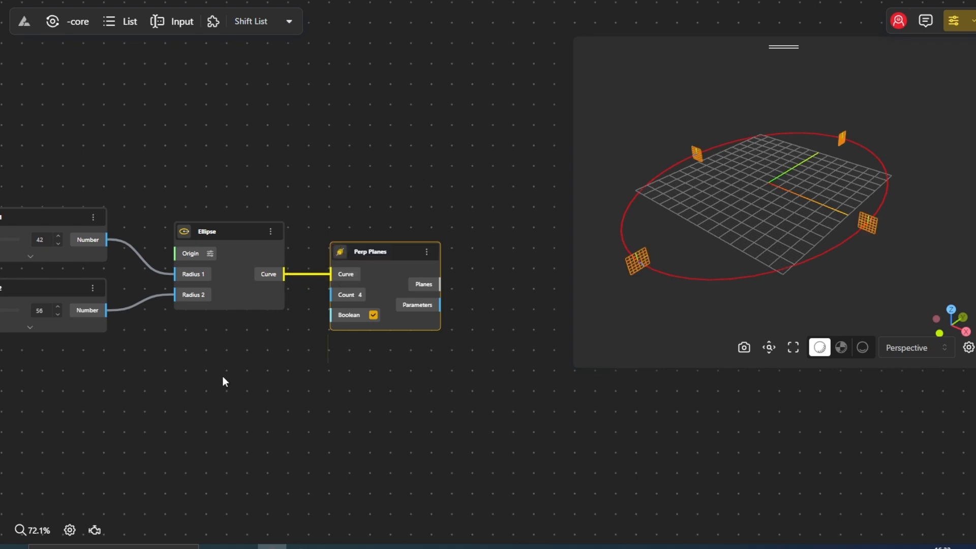
double_click(224, 382)
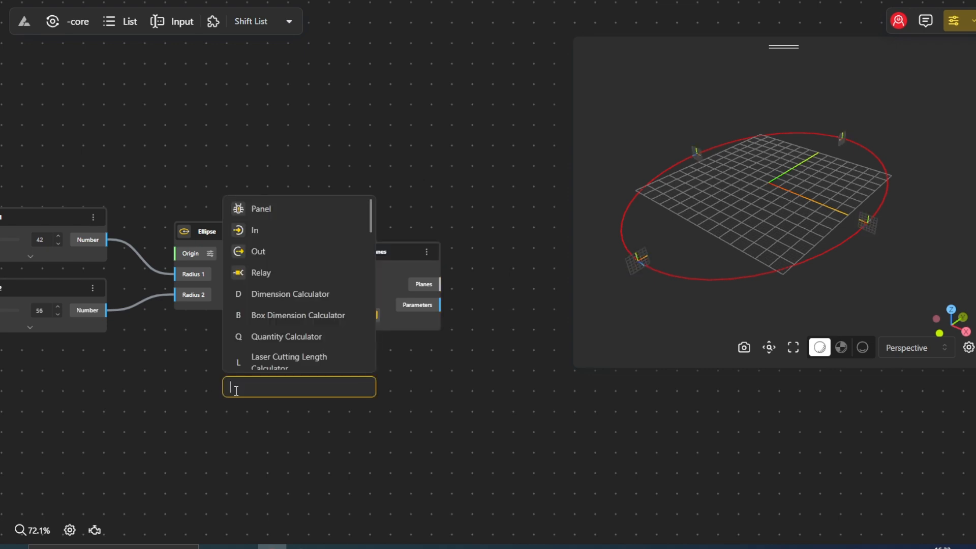
type("10")
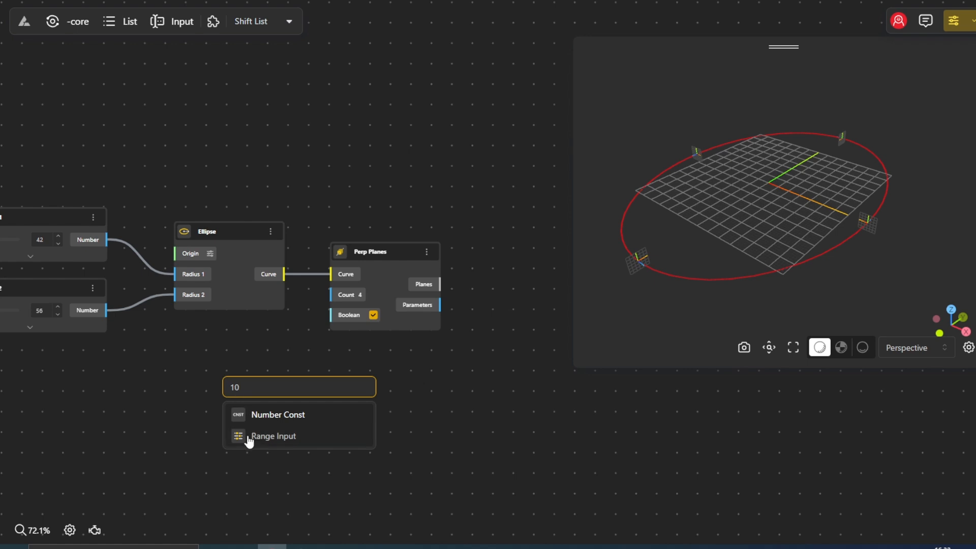
left_click(273, 436)
type("d")
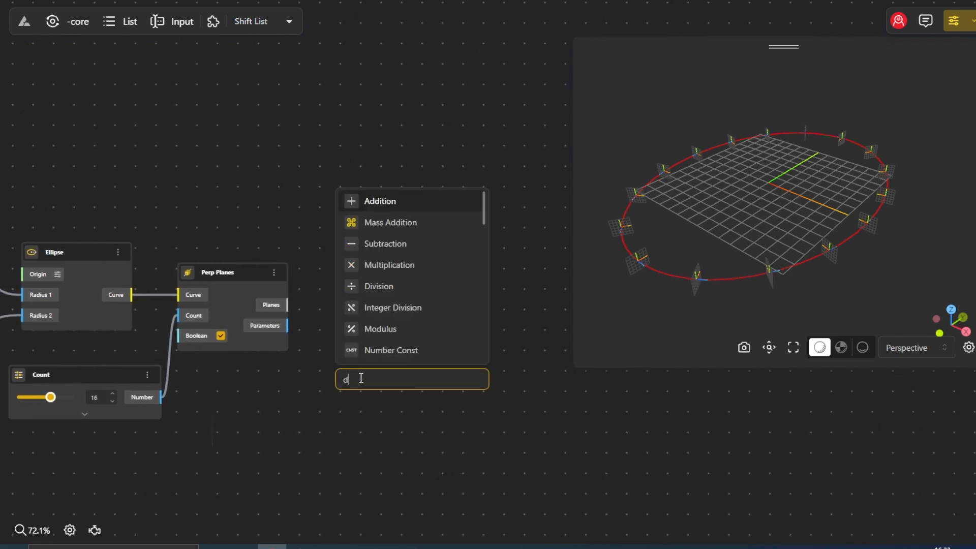
- Add Deconstruct Plane on the perpendicular planes and Construct Plane from its origin, X and Y
type("econstru")
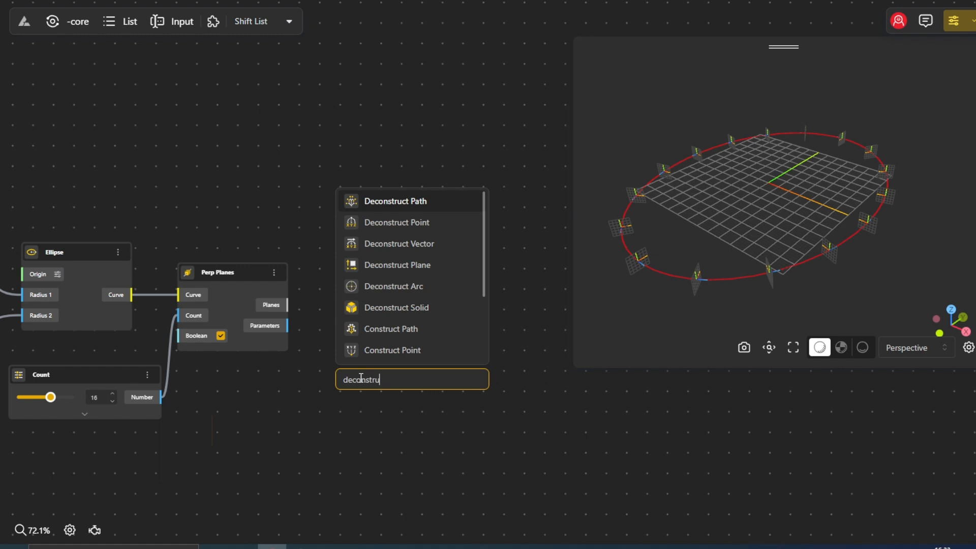
type("ct")
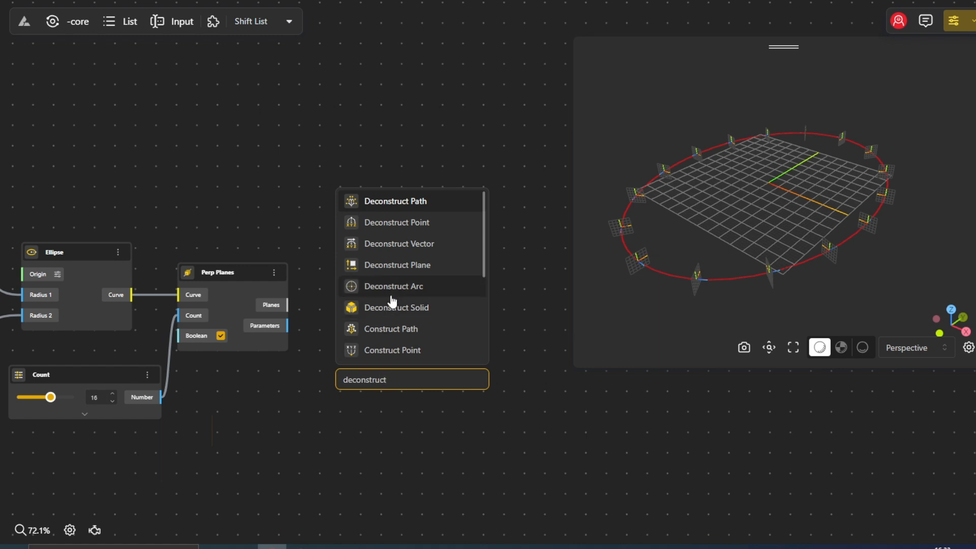
left_click(397, 264)
type("construct")
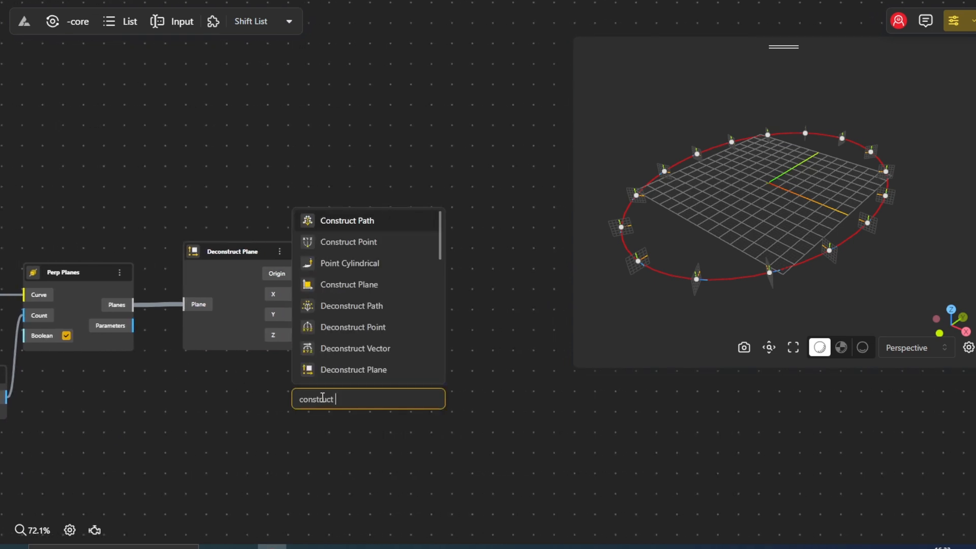
type("plan")
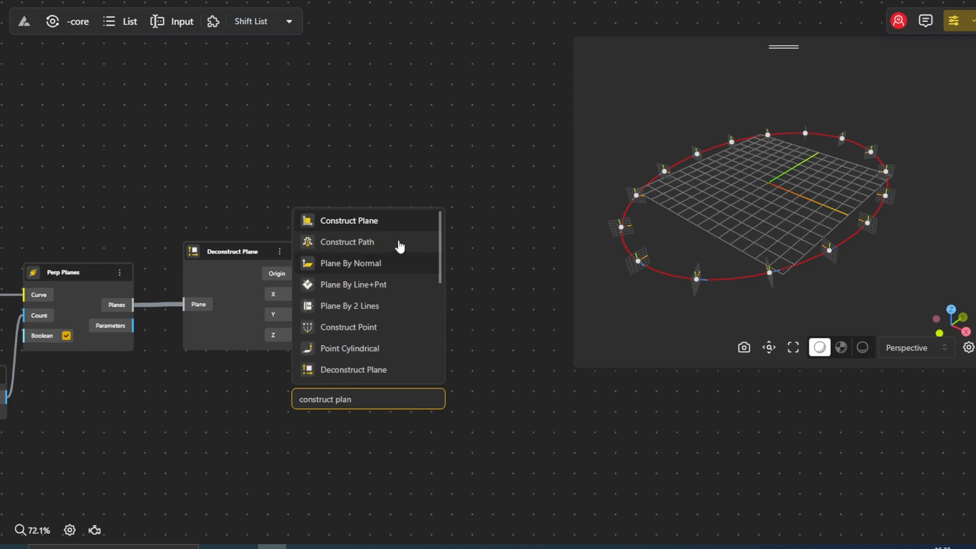
left_click(349, 220)
type("e")
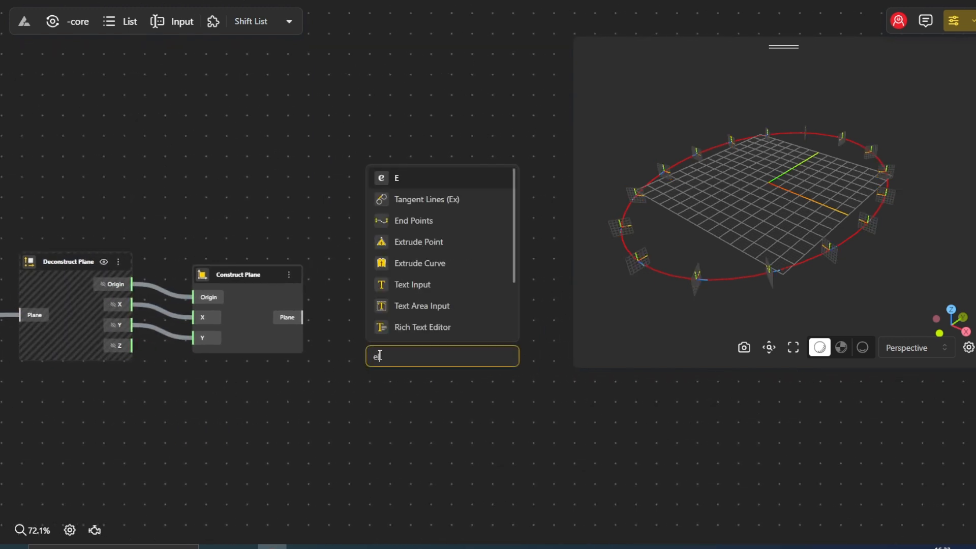
- Add an Ellipse on the rebuilt planes with Radius 1 and Radius 2 sliders at 15 and 10
type("llipse")
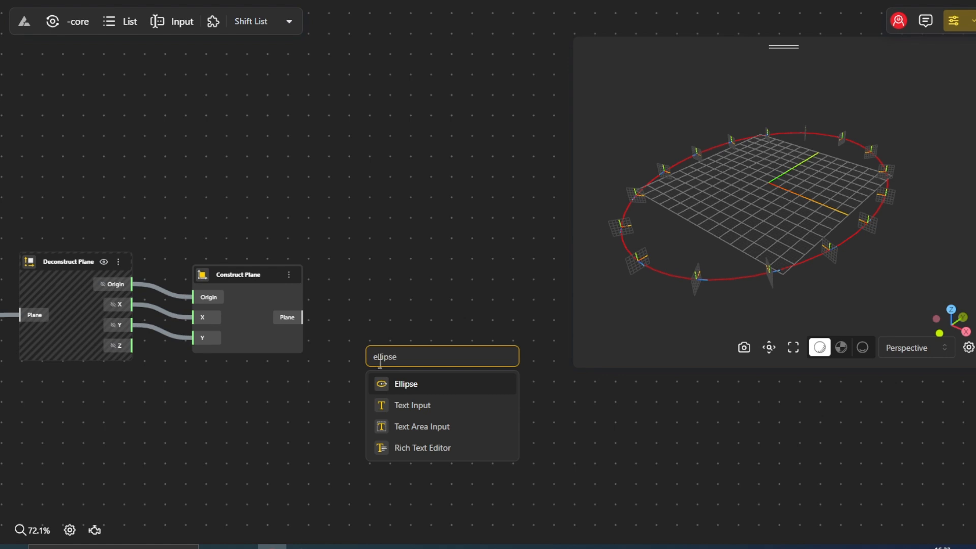
left_click(405, 383)
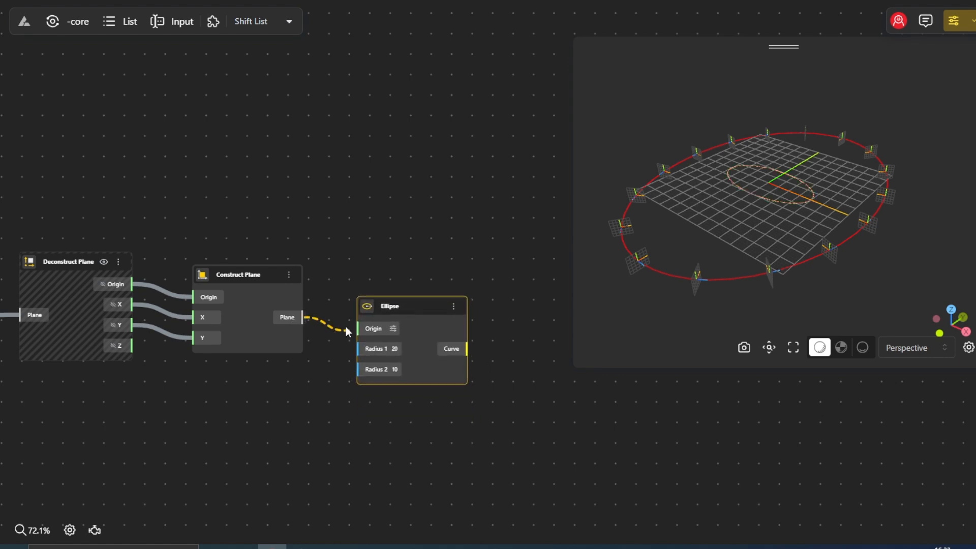
double_click(372, 392)
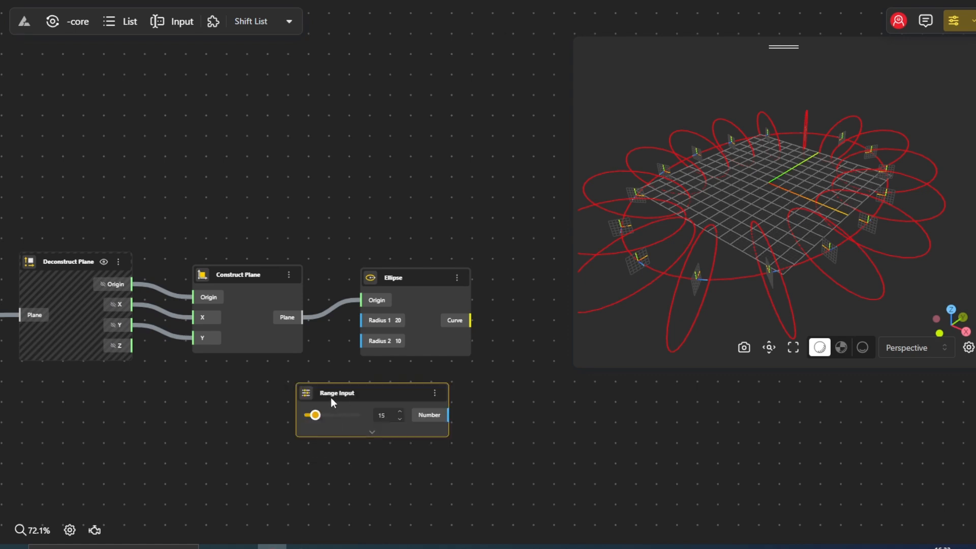
left_click(371, 432)
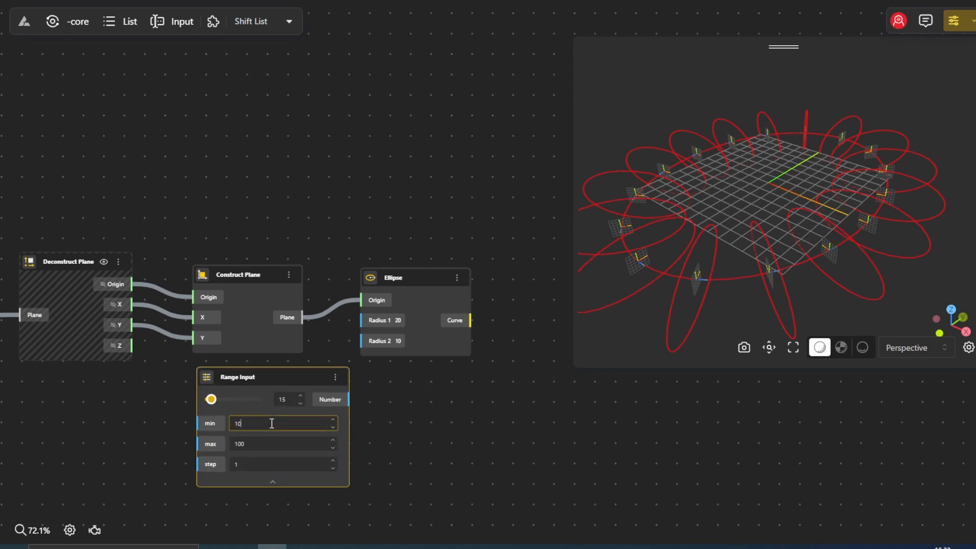
left_click(272, 481)
type("point on")
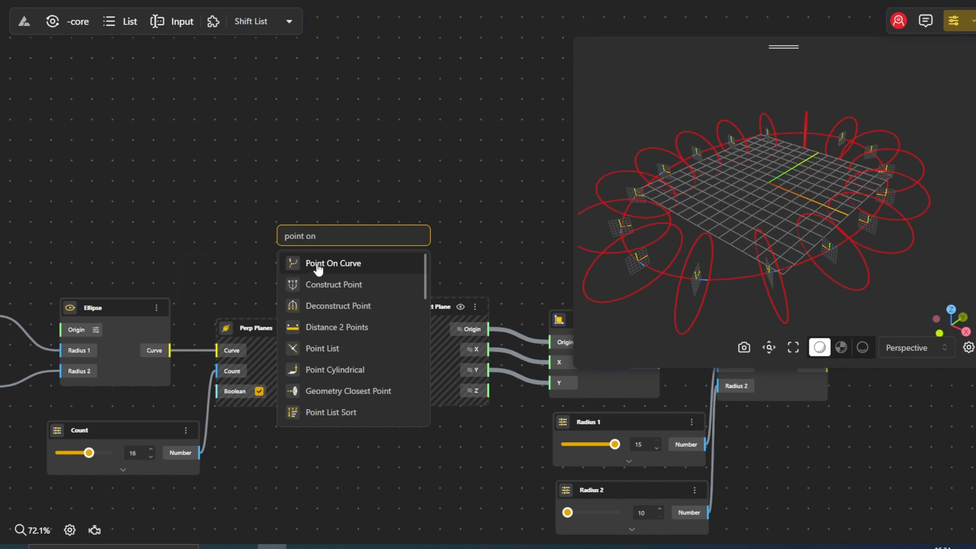
- Add a Point On Curve node on the big ellipse with a 0.1 parameter
left_click(332, 262)
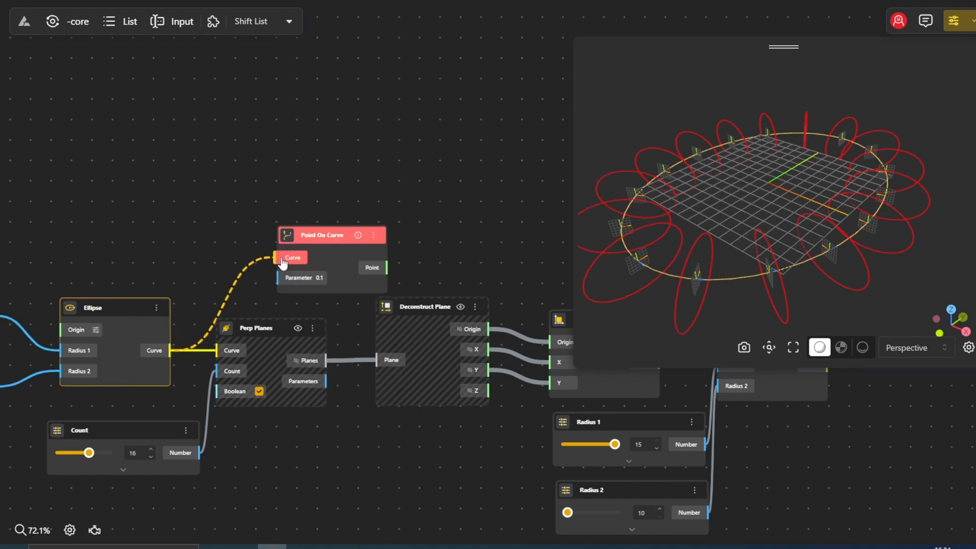
left_click(303, 278)
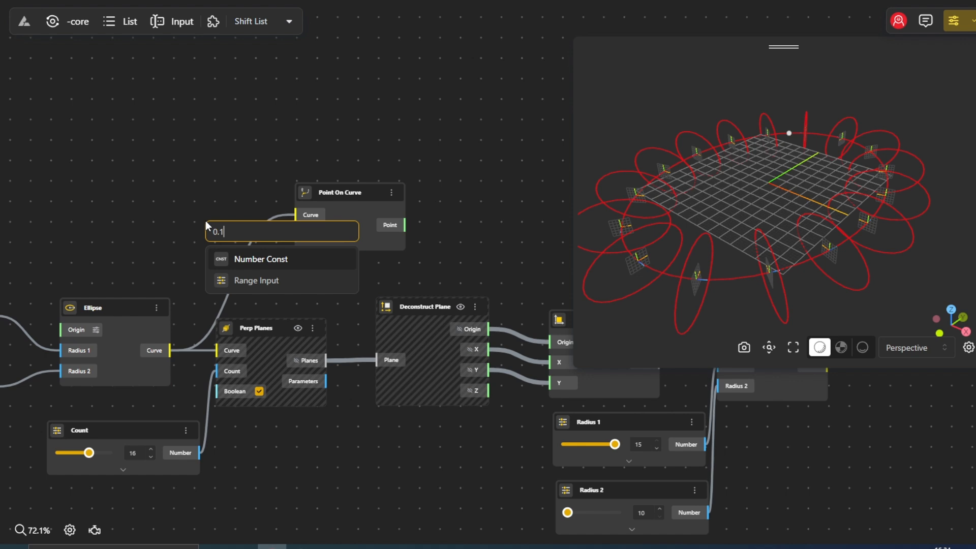
left_click(256, 280)
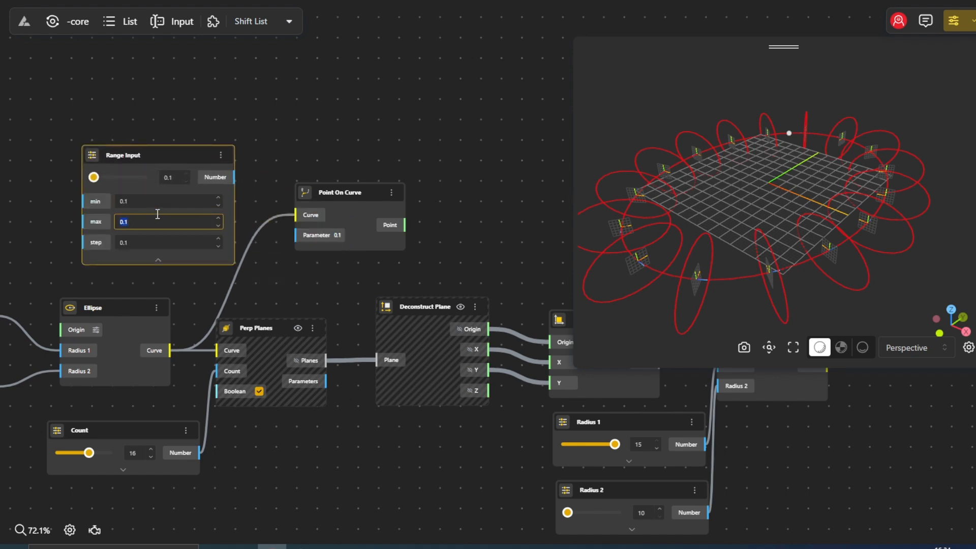
- Rename the parameter slider to Point and set it to 0.4
double_click(123, 155)
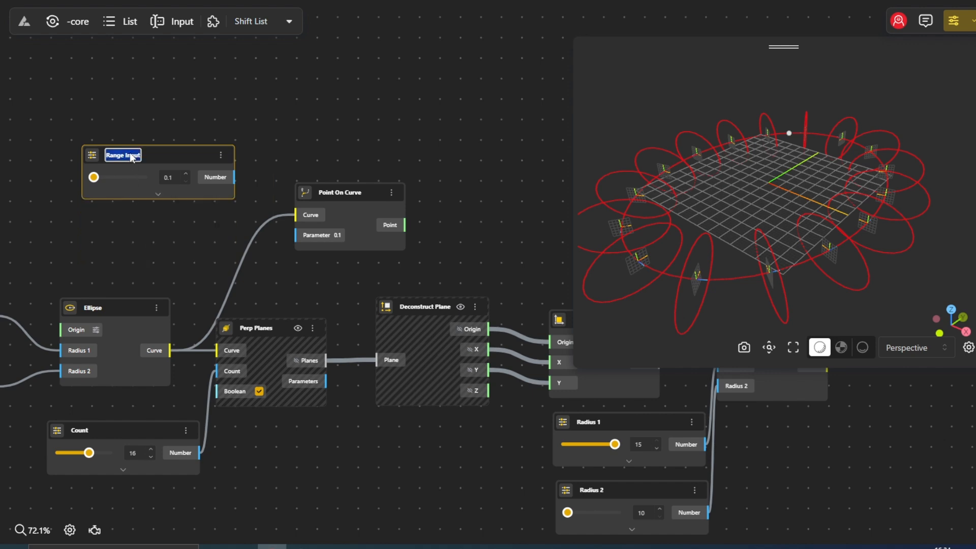
type("Point")
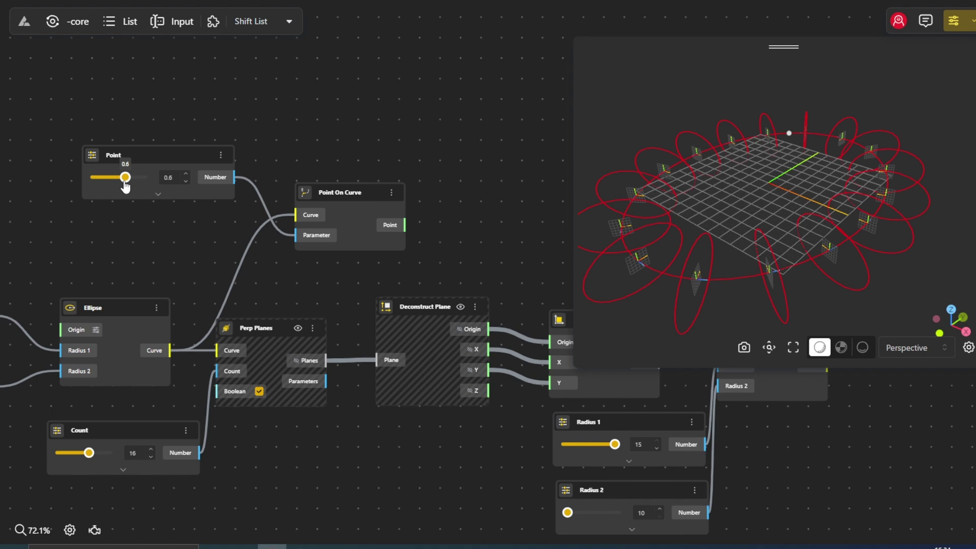
left_click_drag(127, 178, 113, 178)
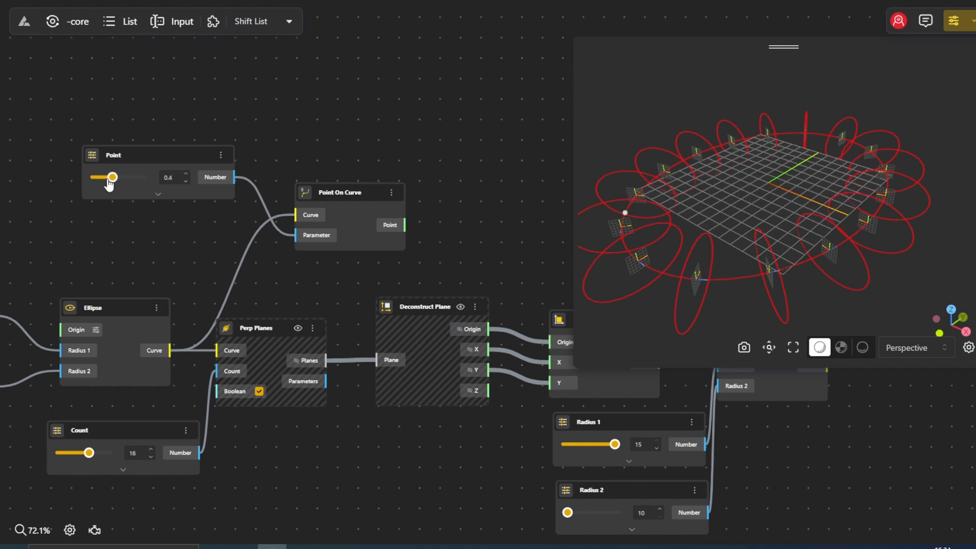
double_click(348, 225)
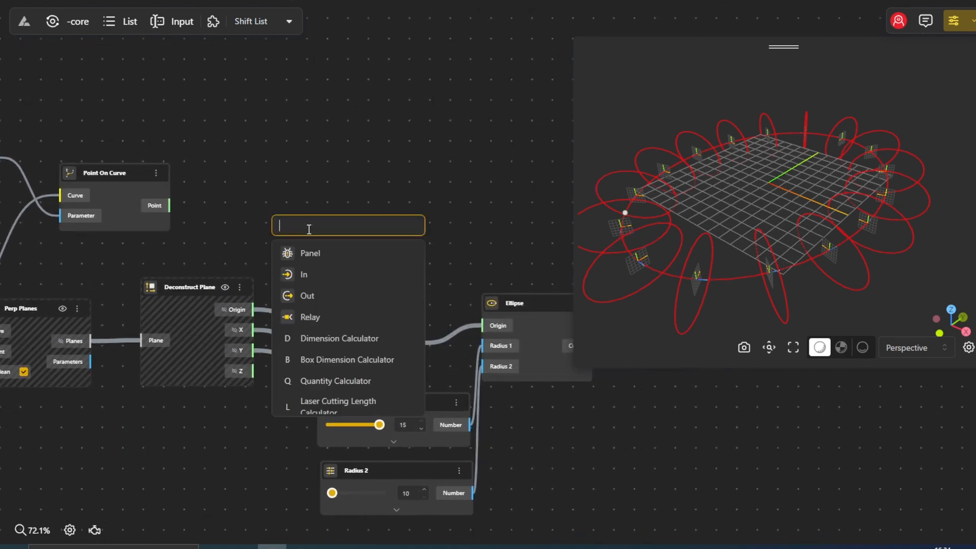
- Measure distances from the curve point to the ellipse origins and feed them into Remap Numbers
type("distance")
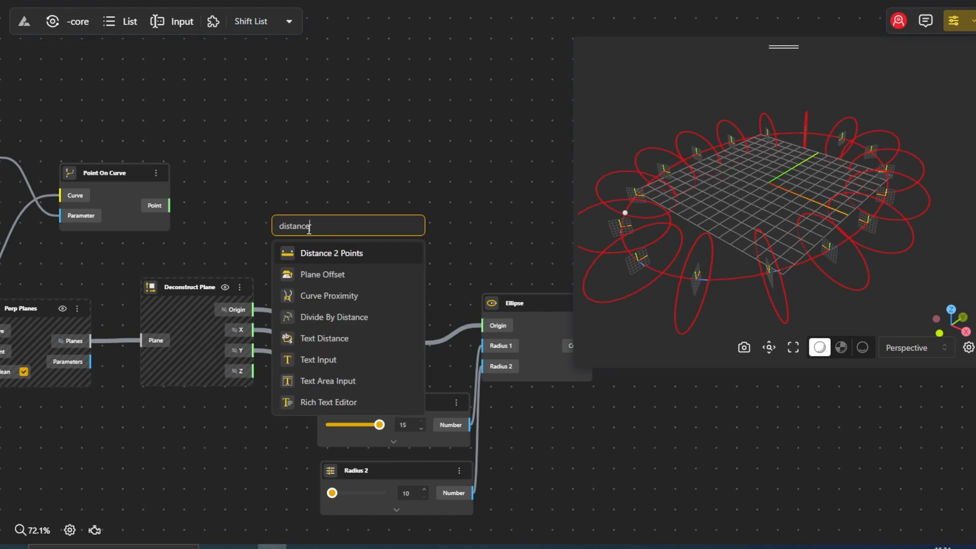
left_click(332, 252)
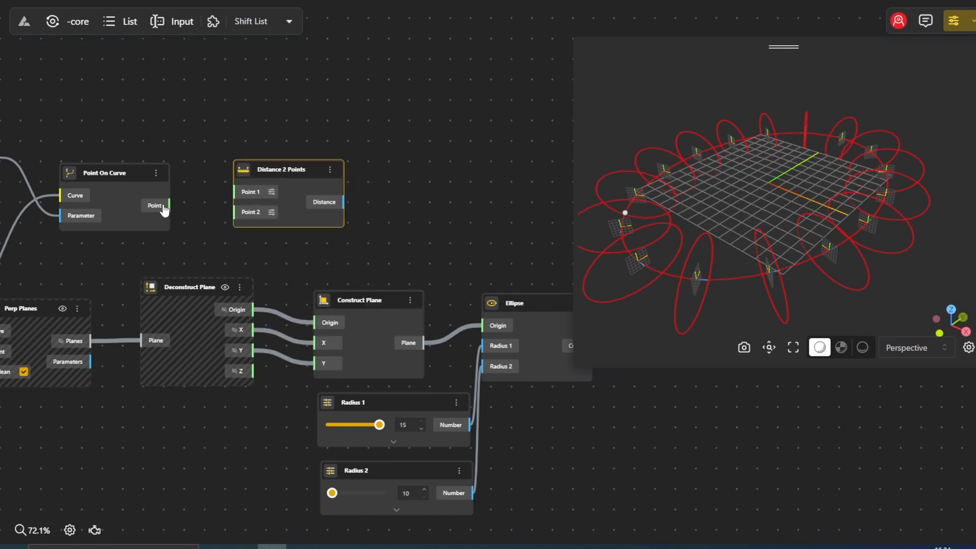
left_click_drag(166, 205, 239, 192)
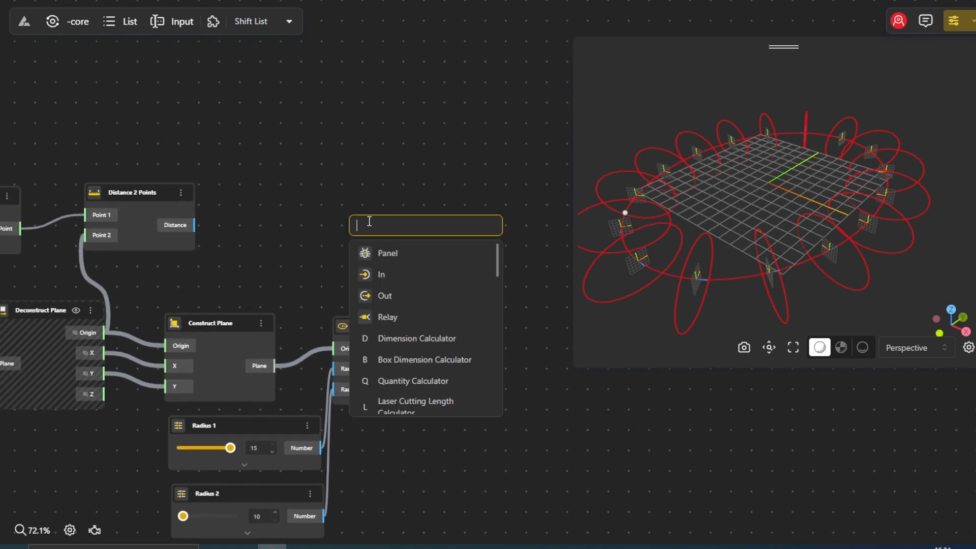
type("remap")
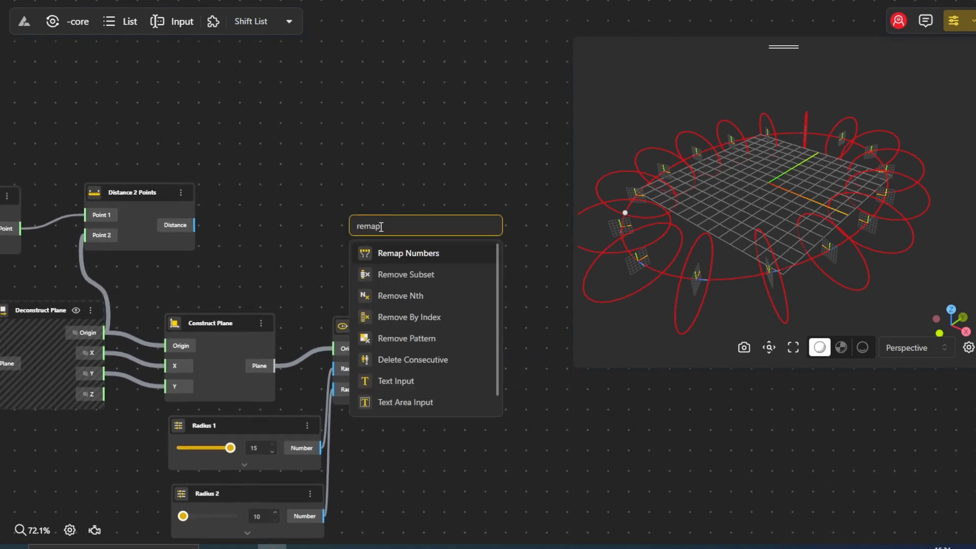
left_click(408, 253)
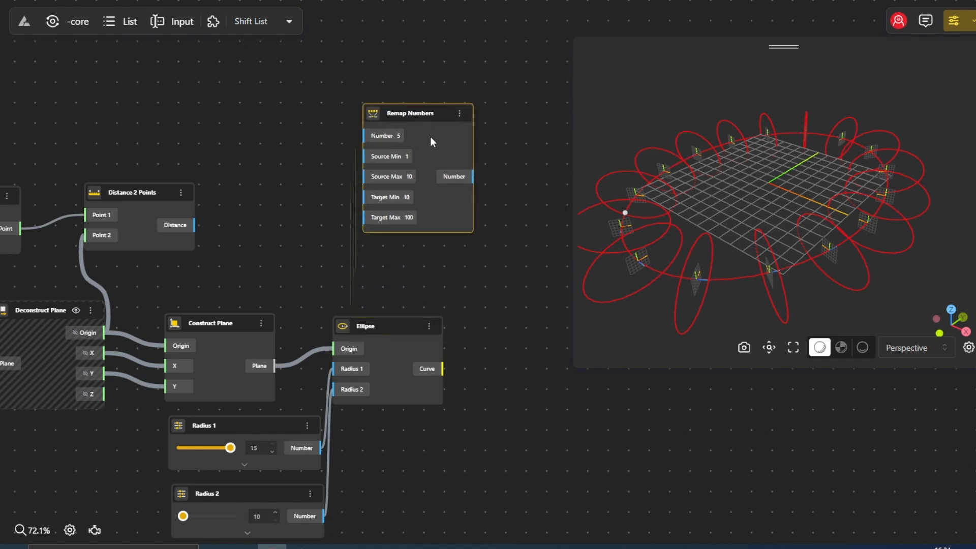
left_click_drag(190, 225, 367, 134)
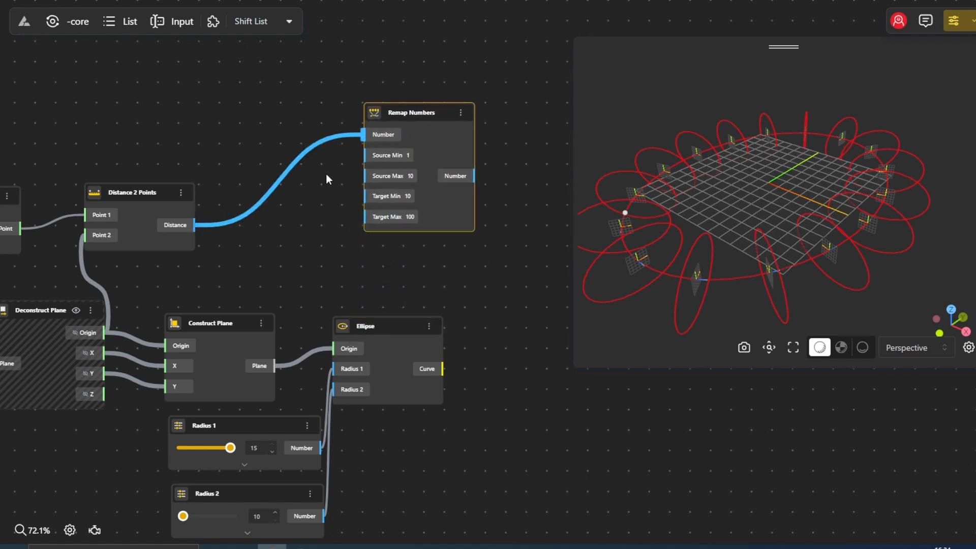
- Add a Bounds node for the distances and a 1.5 slider as the remap maximum
type("boun")
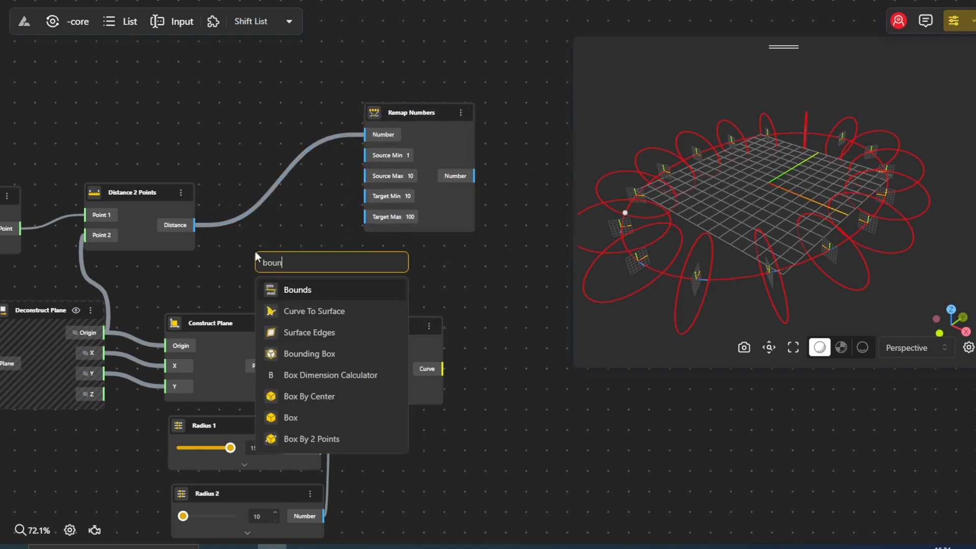
left_click(297, 290)
type("1.5")
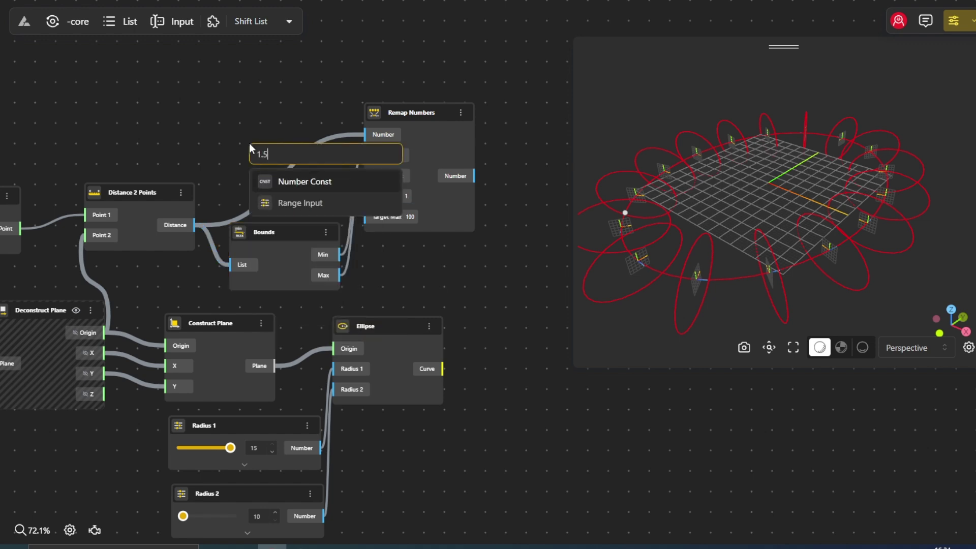
left_click(300, 202)
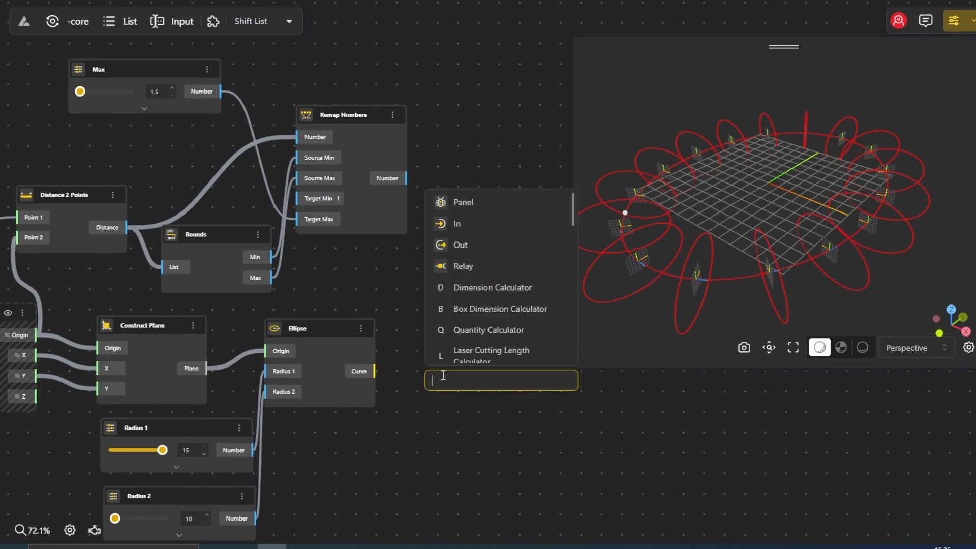
- Add a Scale node that scales the small ellipses by the remapped distances
type("scale")
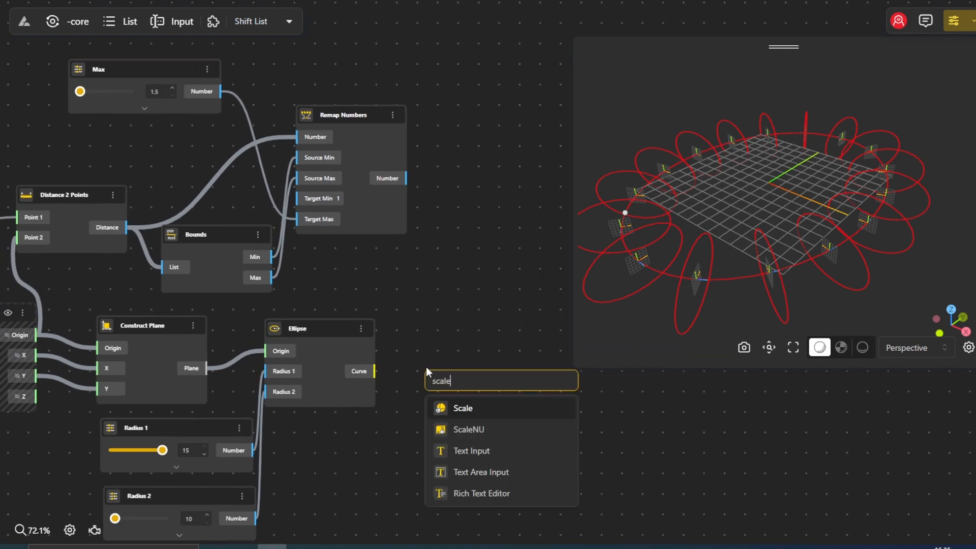
left_click(462, 408)
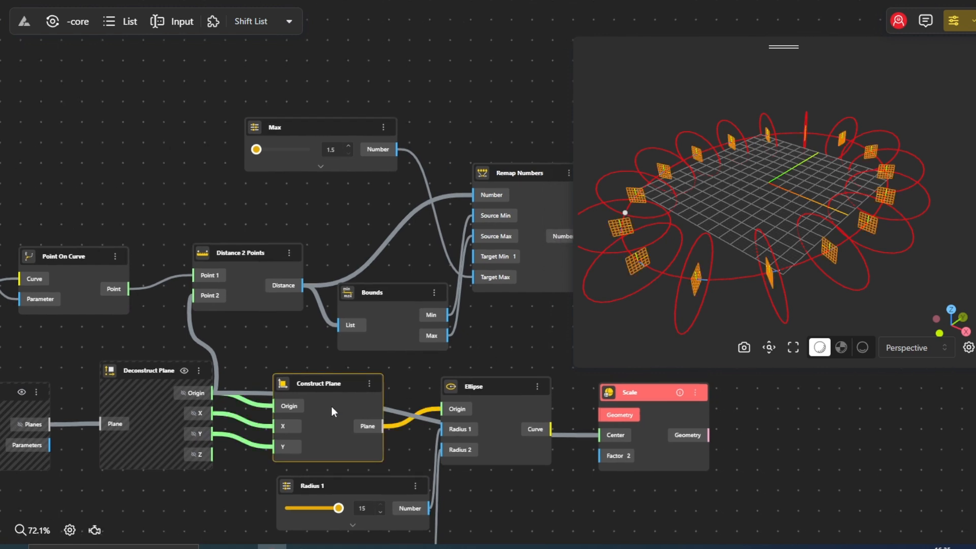
left_click(354, 382)
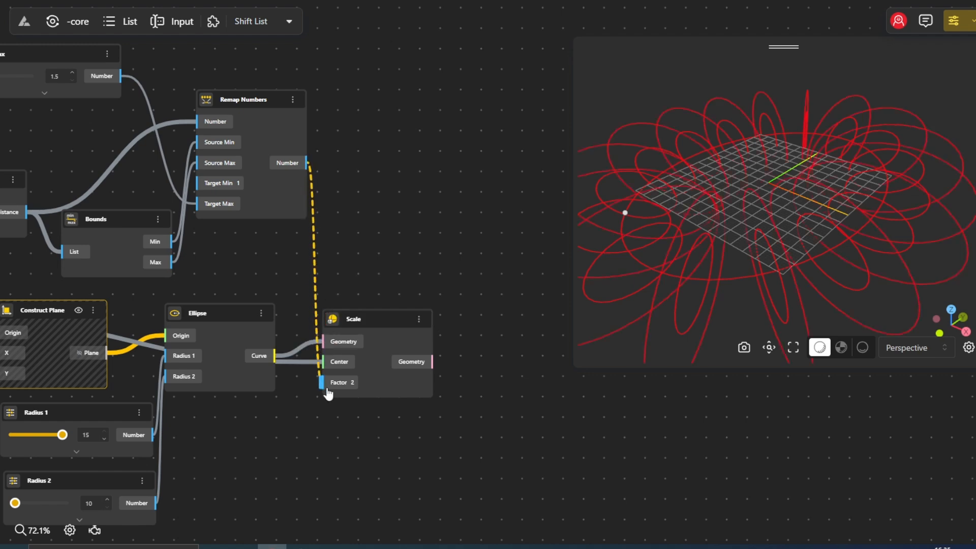
left_click(221, 311)
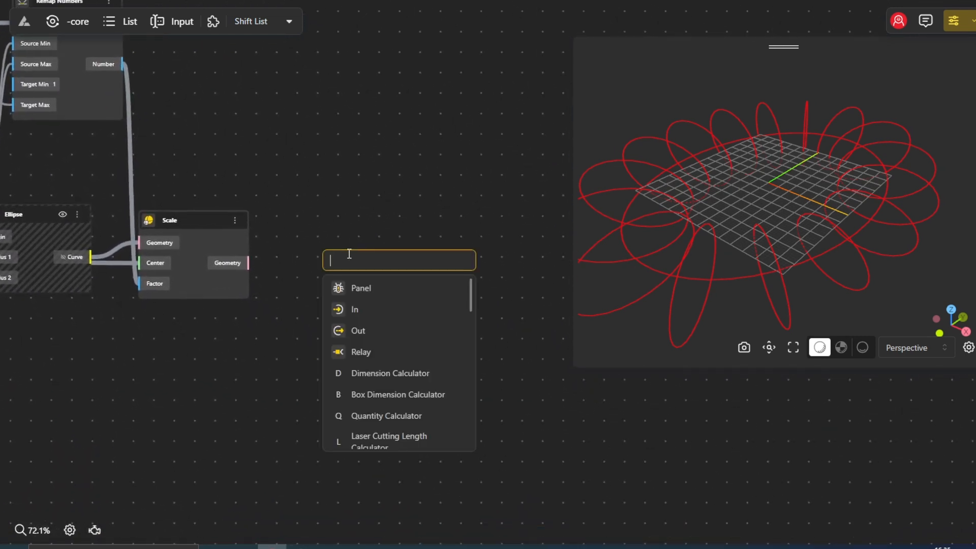
- Add Divide By Count on the scaled ellipses, with a Count slider set to 12
type("divide")
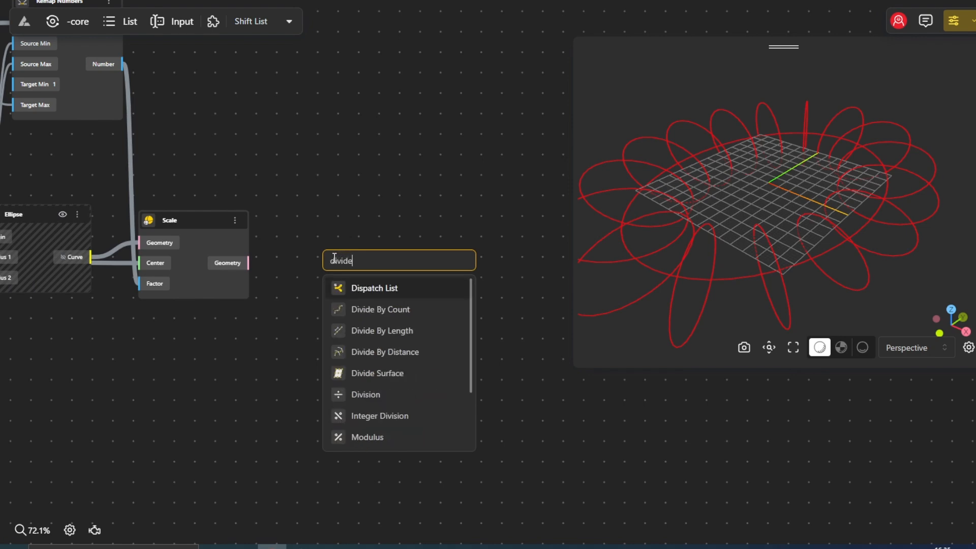
left_click(380, 309)
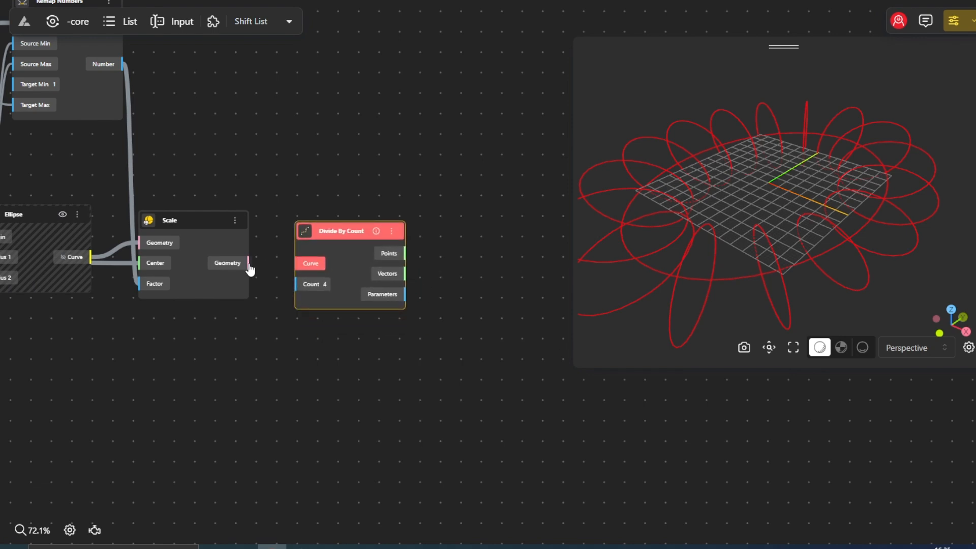
double_click(311, 367)
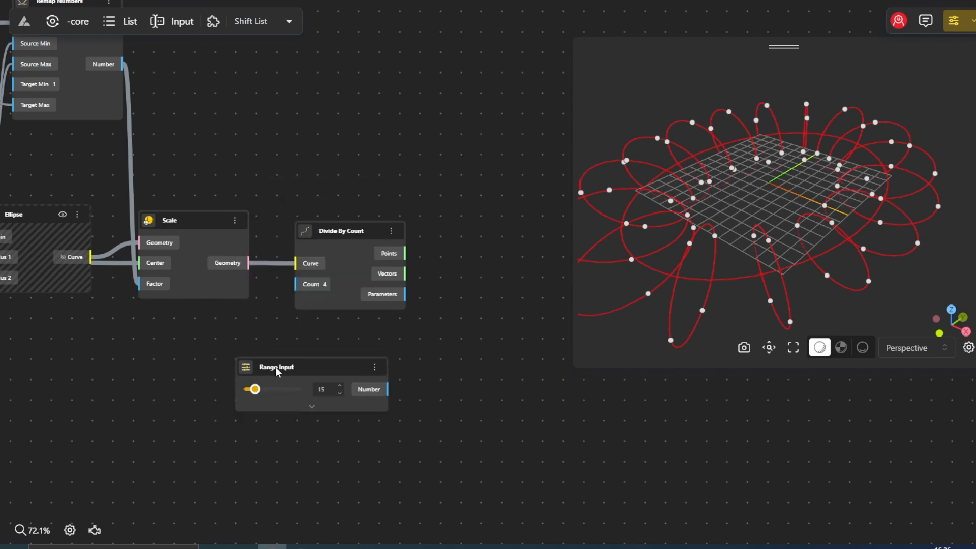
left_click(311, 407)
type("10")
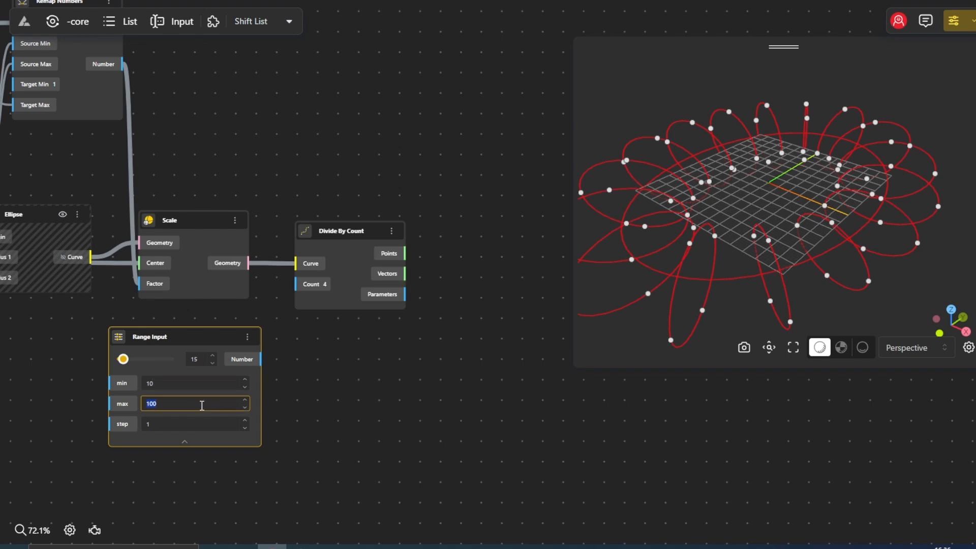
type("1")
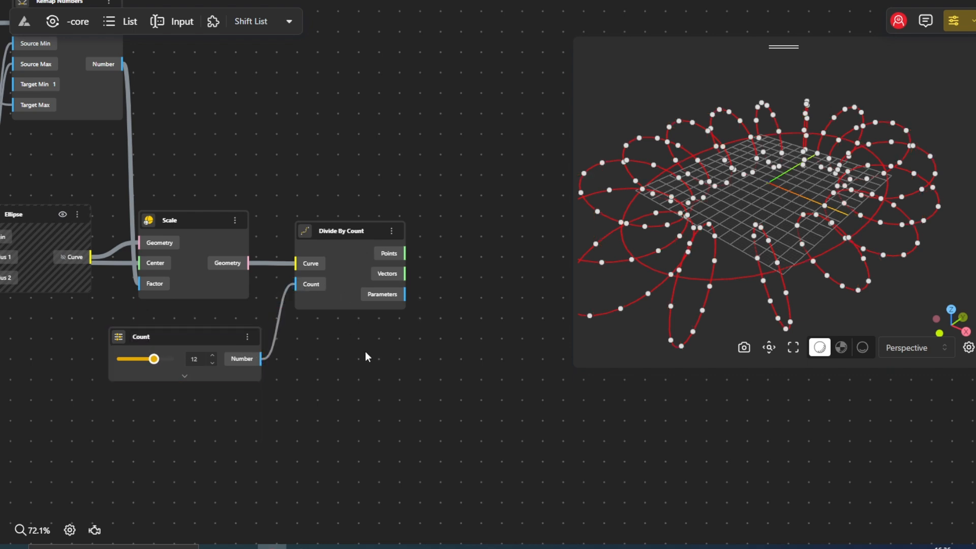
double_click(366, 357)
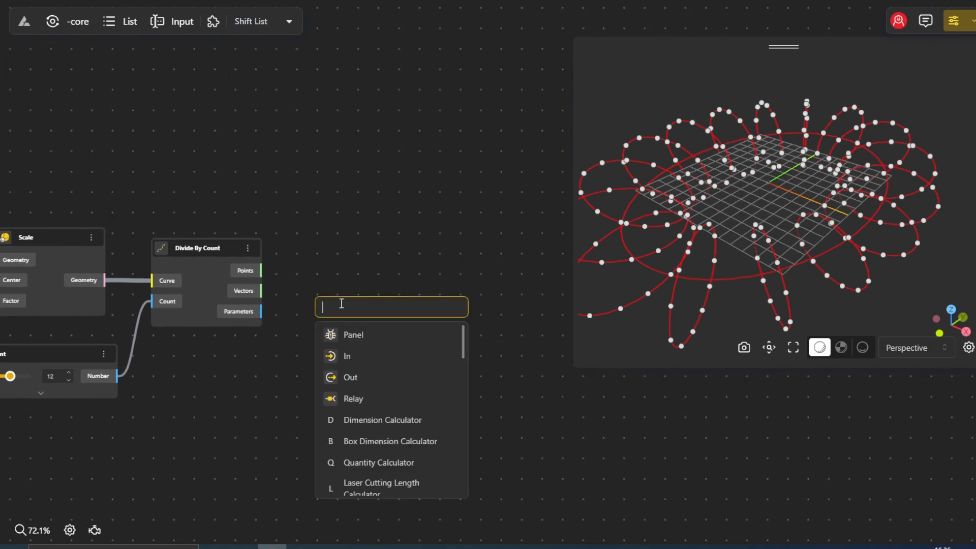
- Add a Shift List node for the divided points
type("shift")
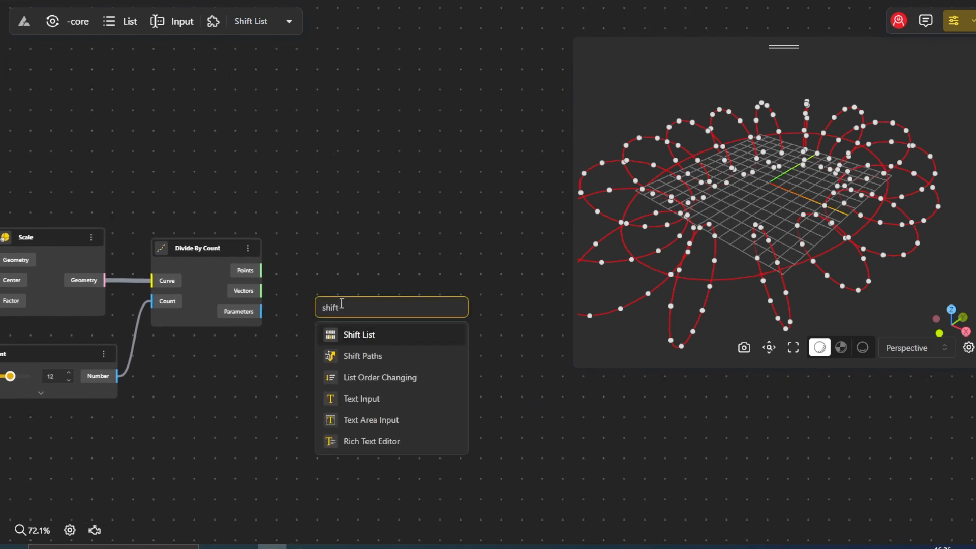
left_click(359, 335)
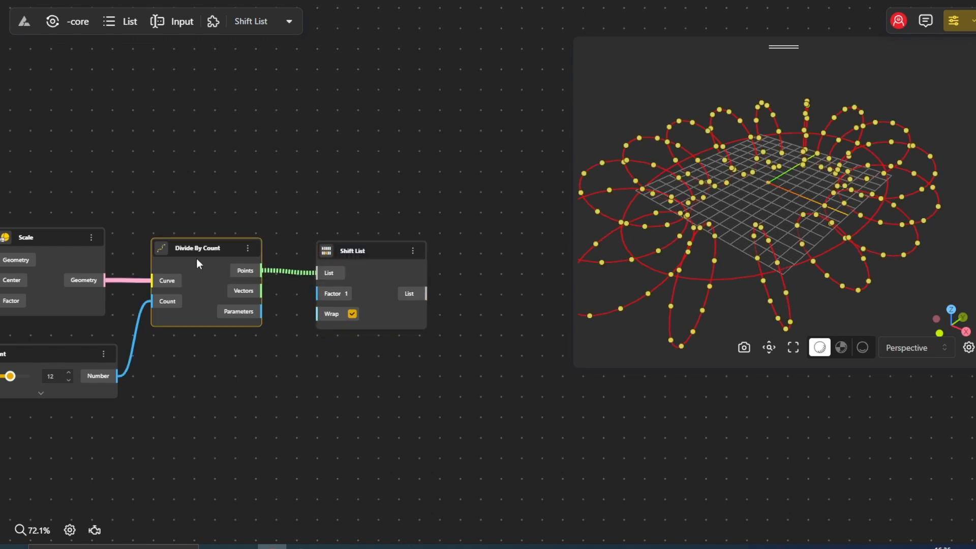
left_click(232, 248)
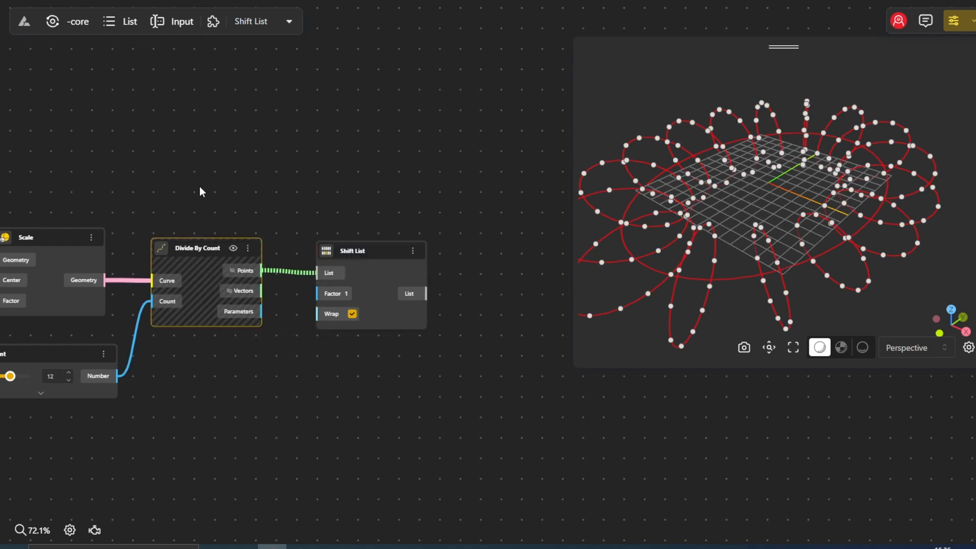
- Add a List Sequence node and a Graft Tree node to supply the shift factor
double_click(275, 196)
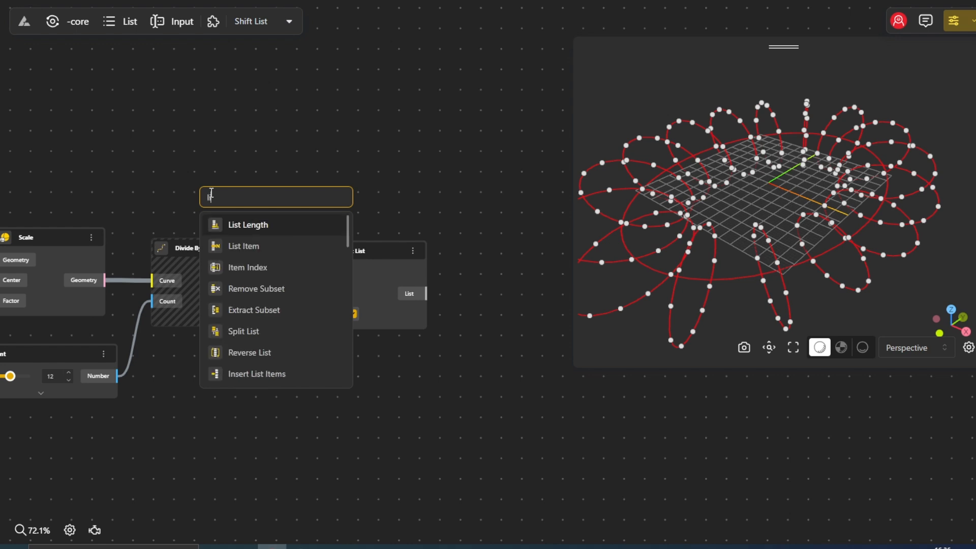
type("list seq")
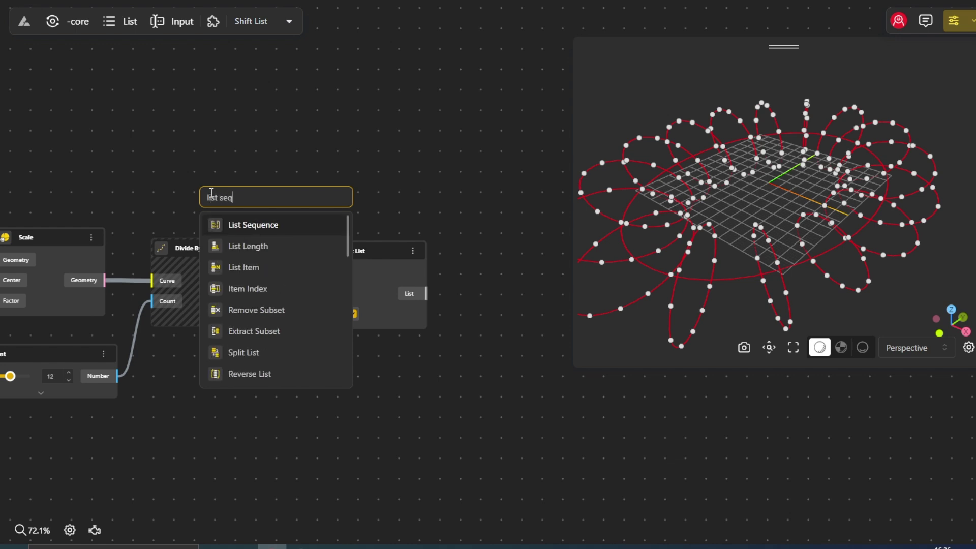
left_click(253, 225)
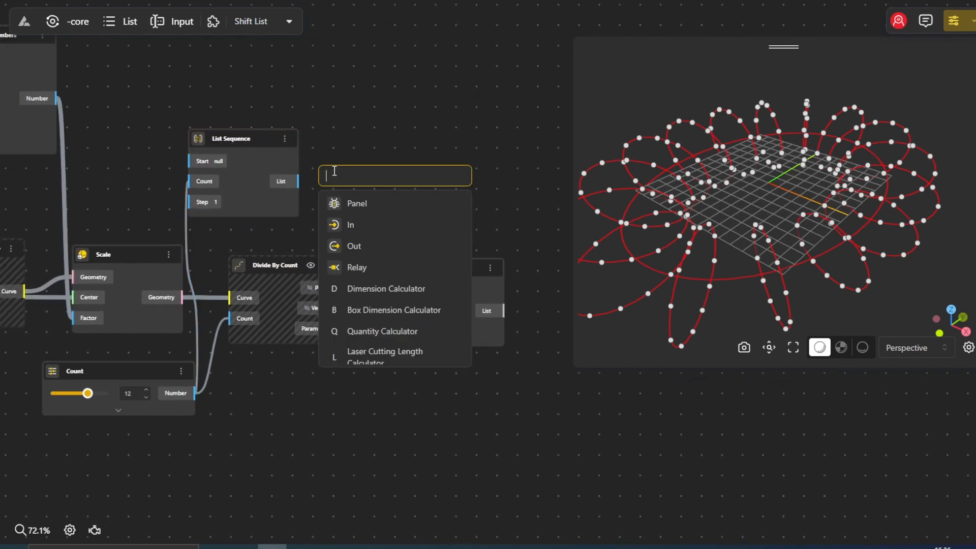
type("g")
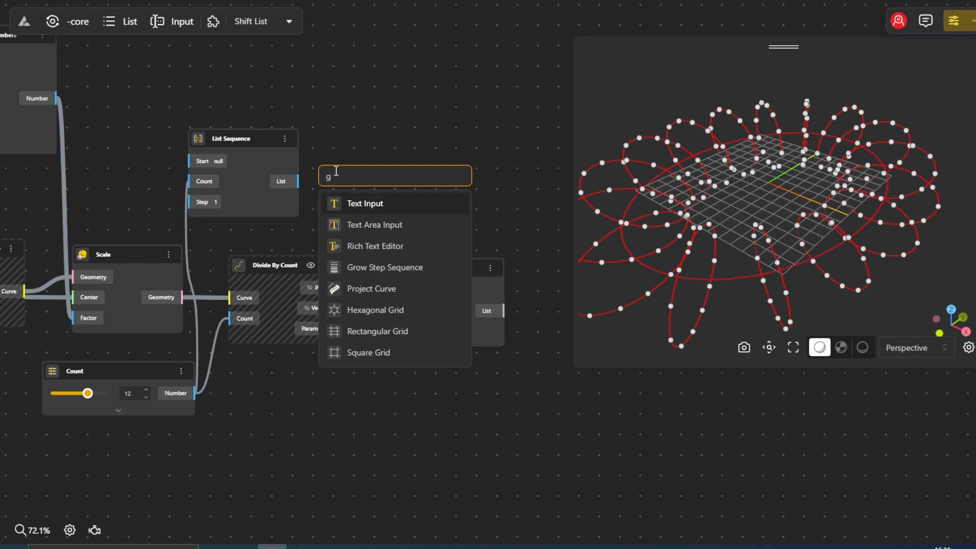
type("raft")
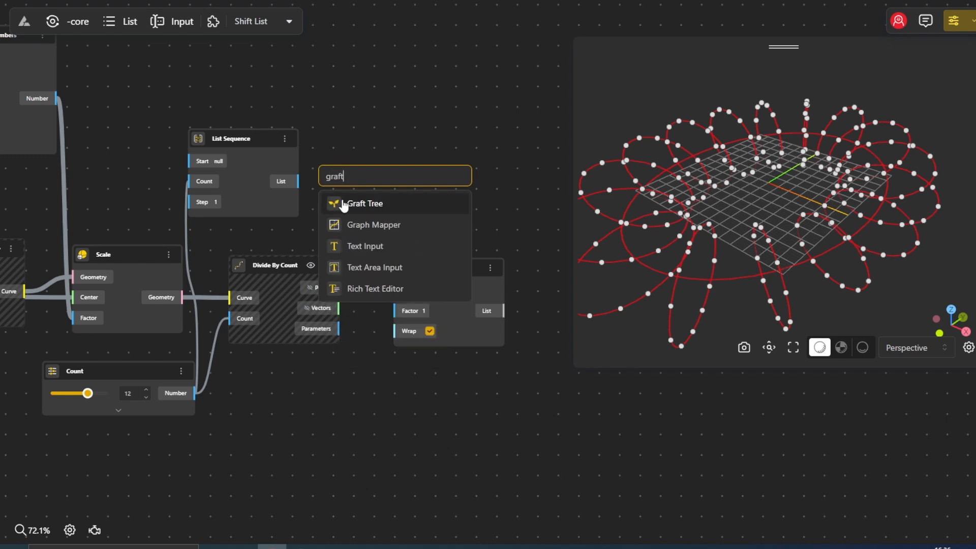
left_click(364, 203)
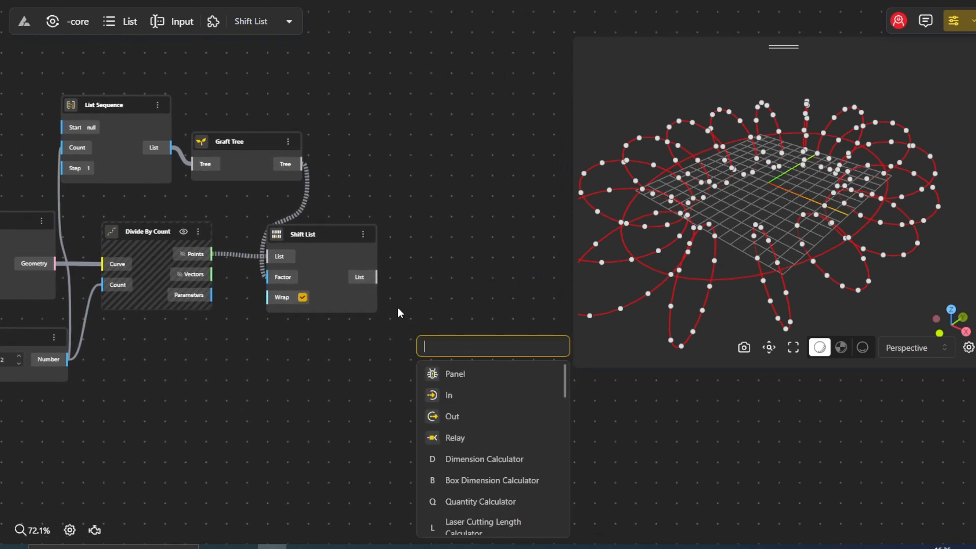
- Connect the shifted points into a new NURBS Curve, then add a Divide By Count node
type("nurb")
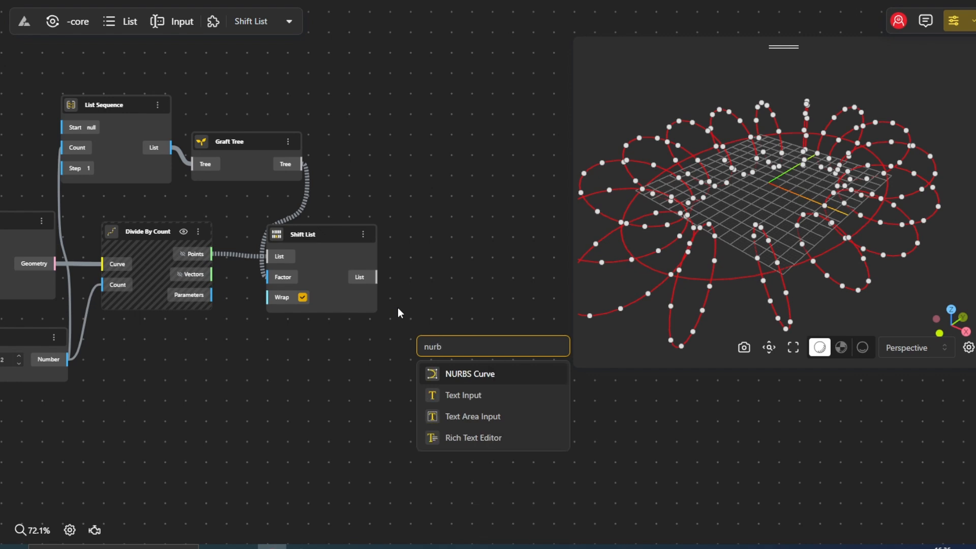
left_click(470, 374)
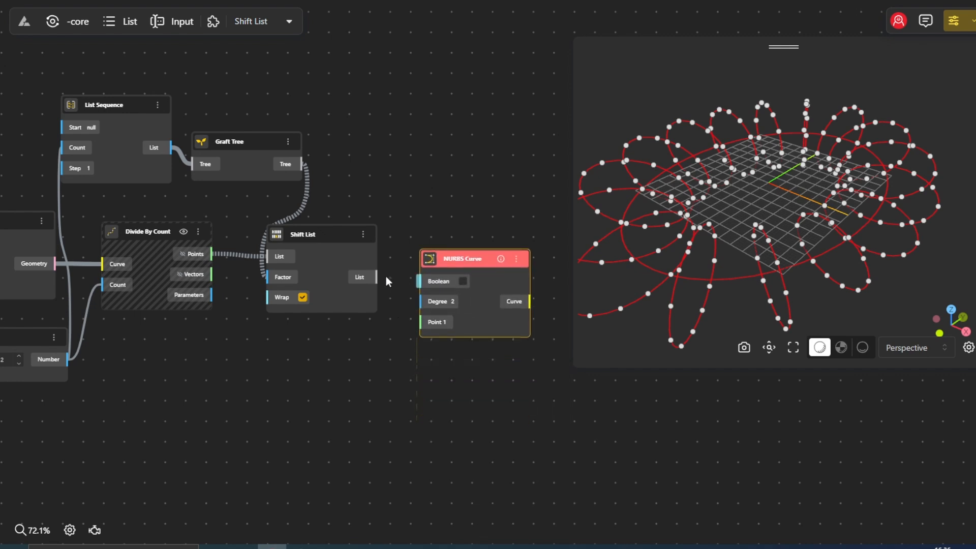
left_click(463, 281)
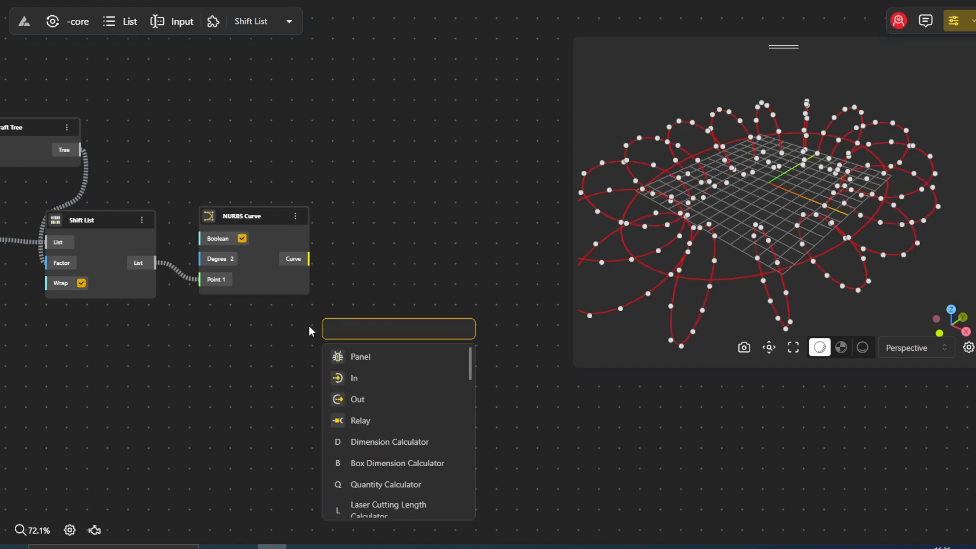
type("divi")
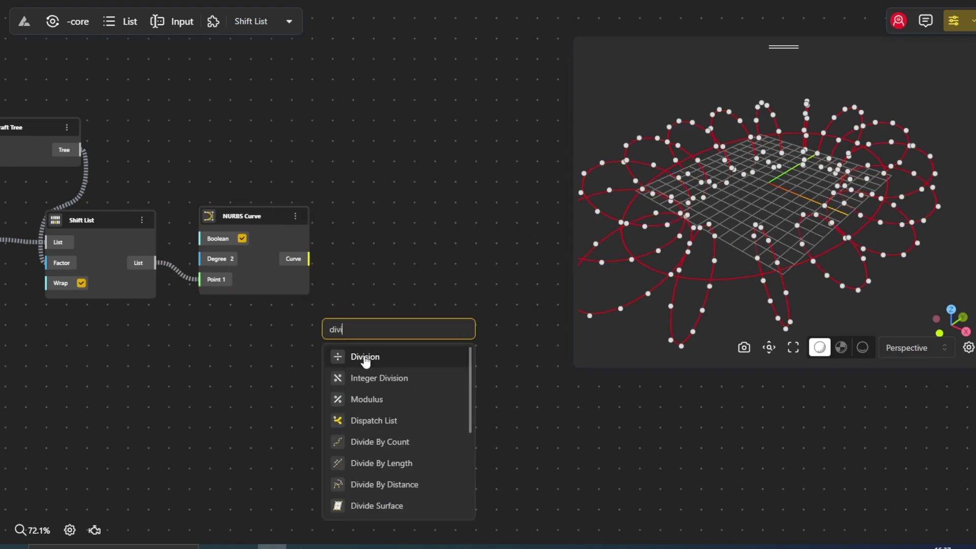
left_click(380, 442)
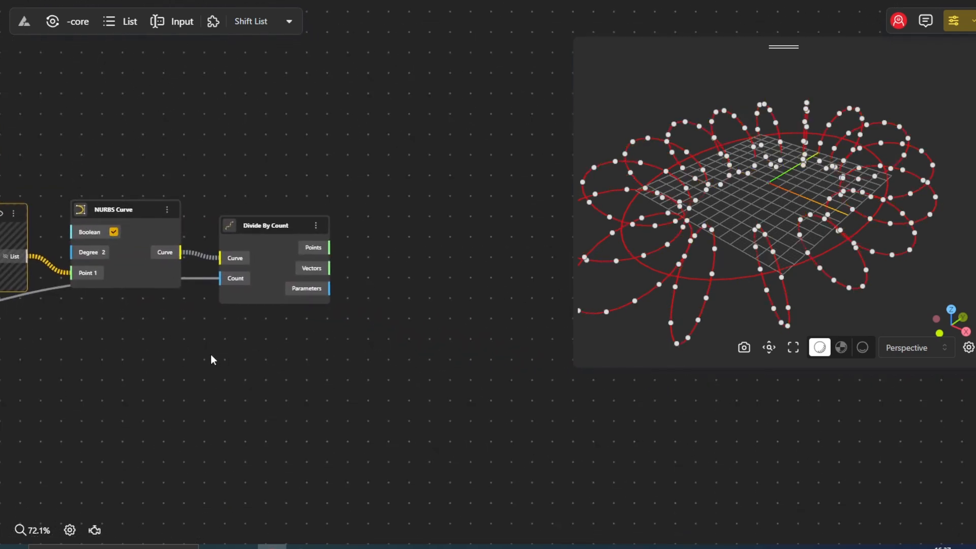
- Add a Flip Tree node after the divided curve points
double_click(427, 313)
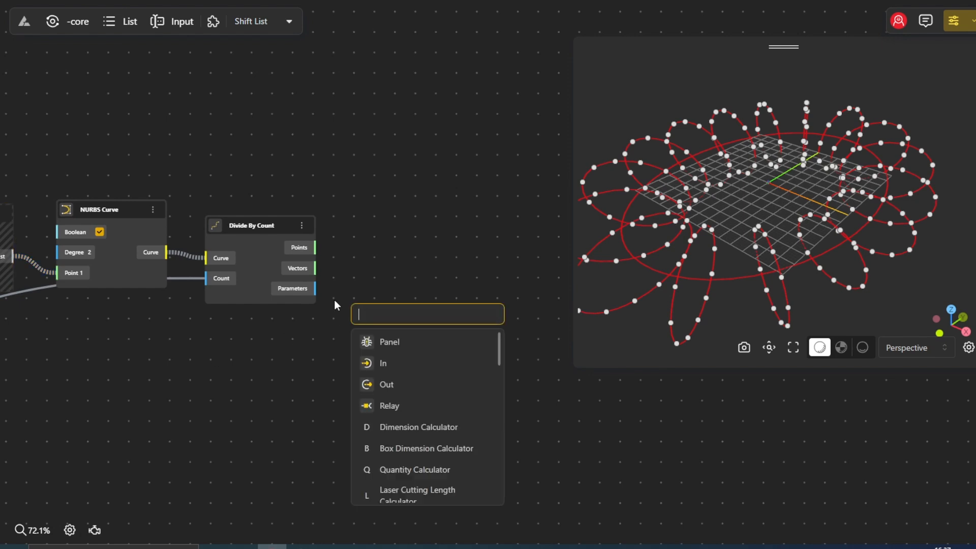
type("flip")
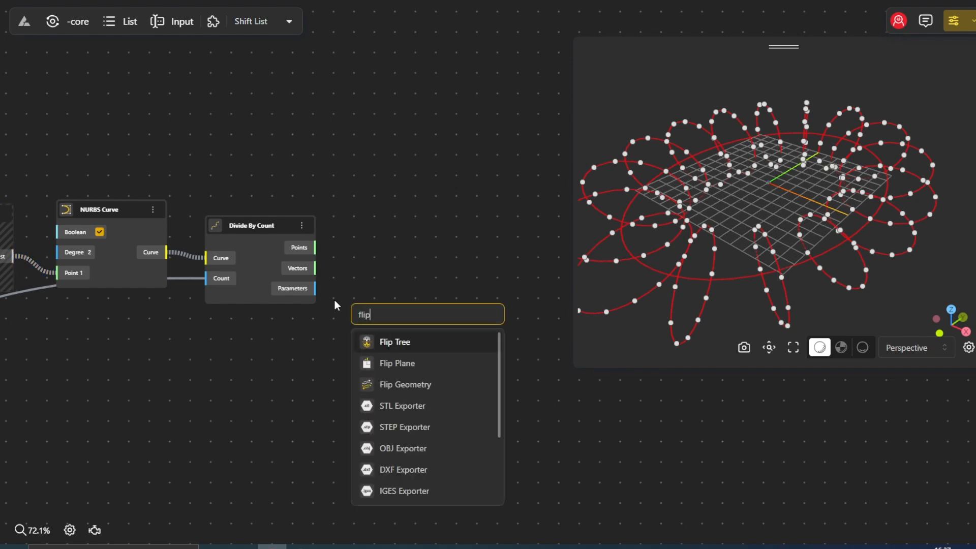
left_click(394, 342)
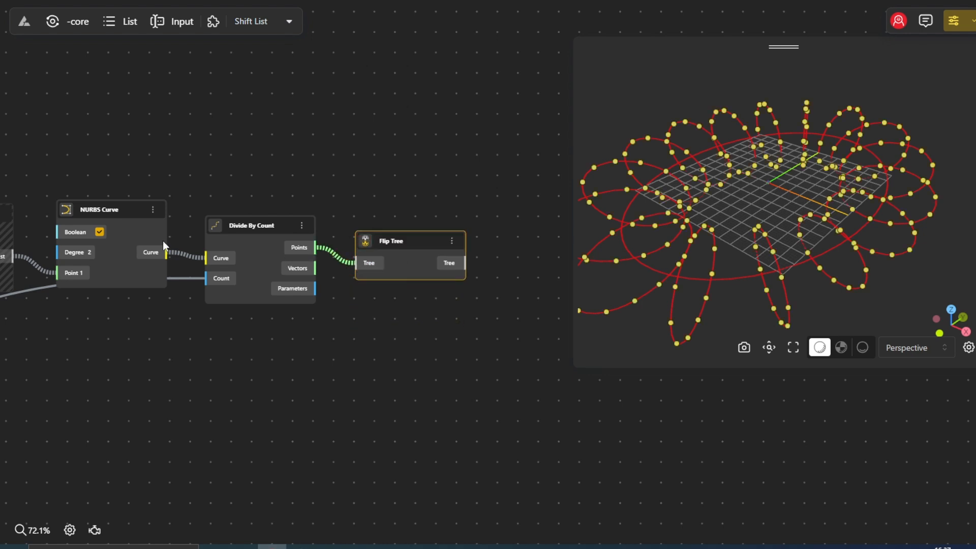
- Feed the flipped points into a second NURBS Curve, forming the woven torus curves
double_click(414, 347)
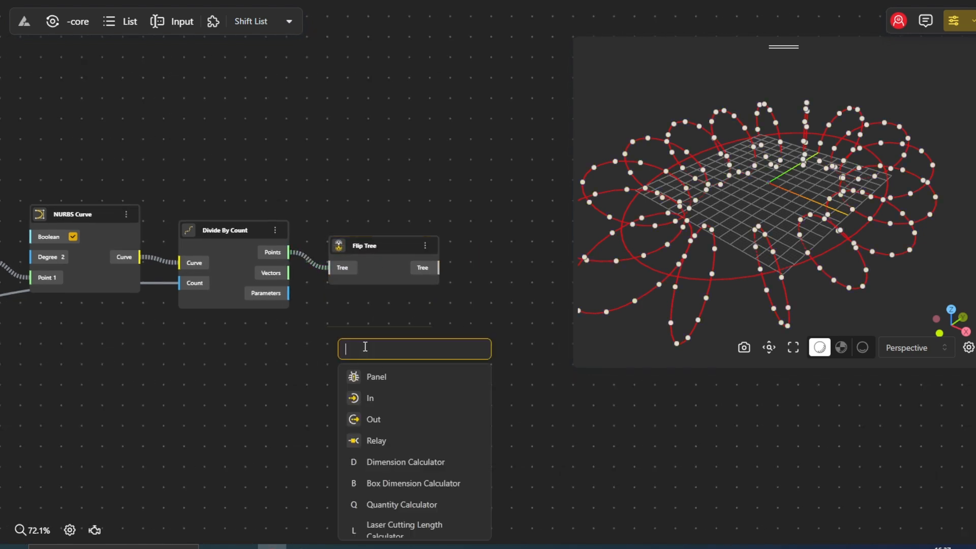
type("nurbs")
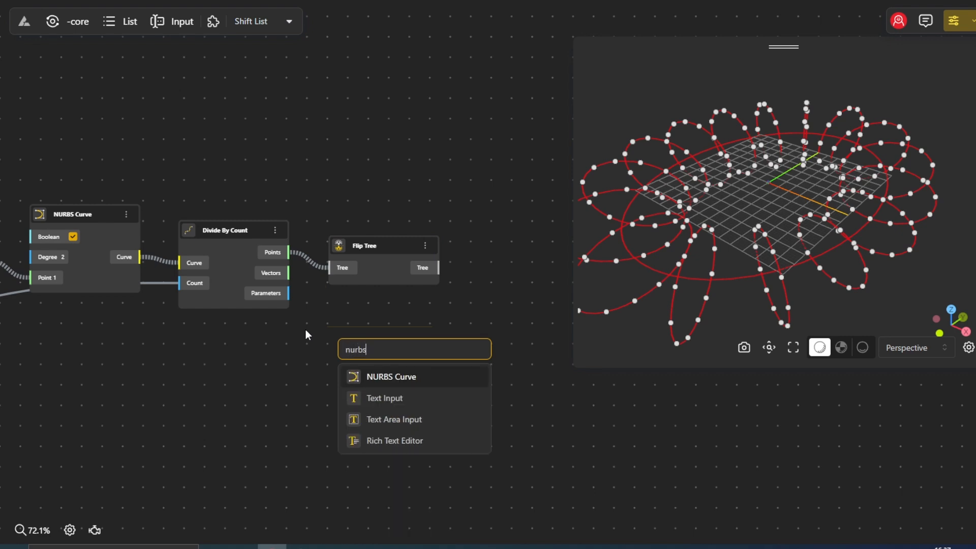
left_click(391, 377)
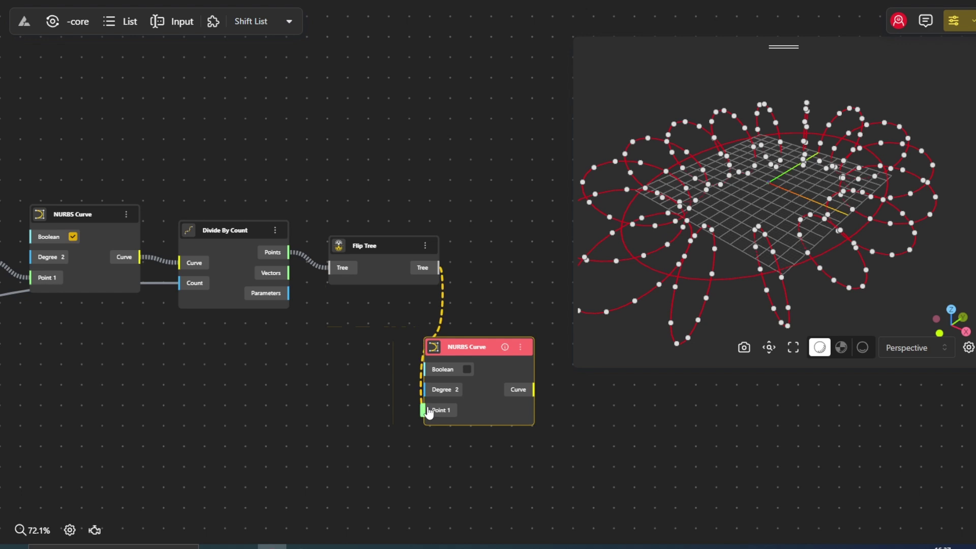
left_click(467, 369)
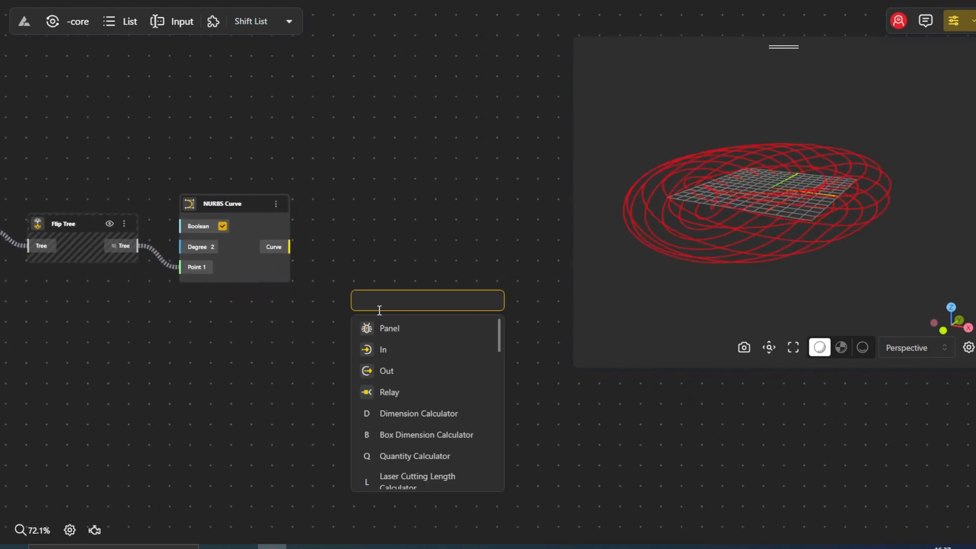
- Add a Pipe node with a radius slider starting at 0.2, maximum 1.5
type("pipe")
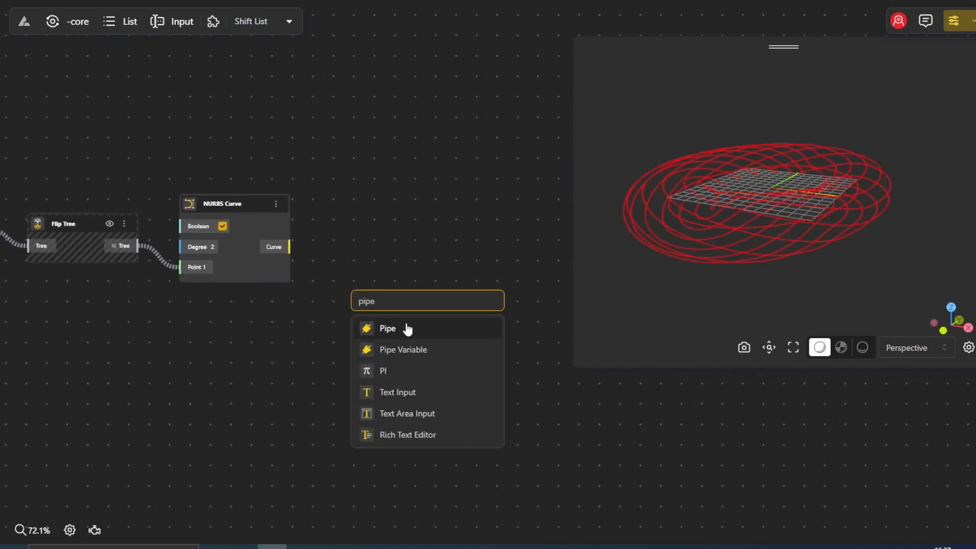
left_click(386, 328)
type("0.2")
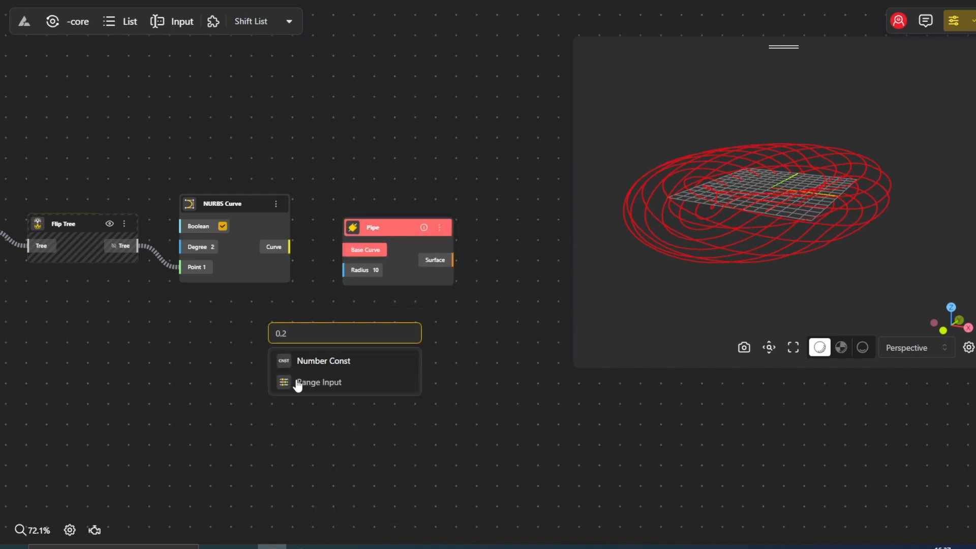
left_click(319, 382)
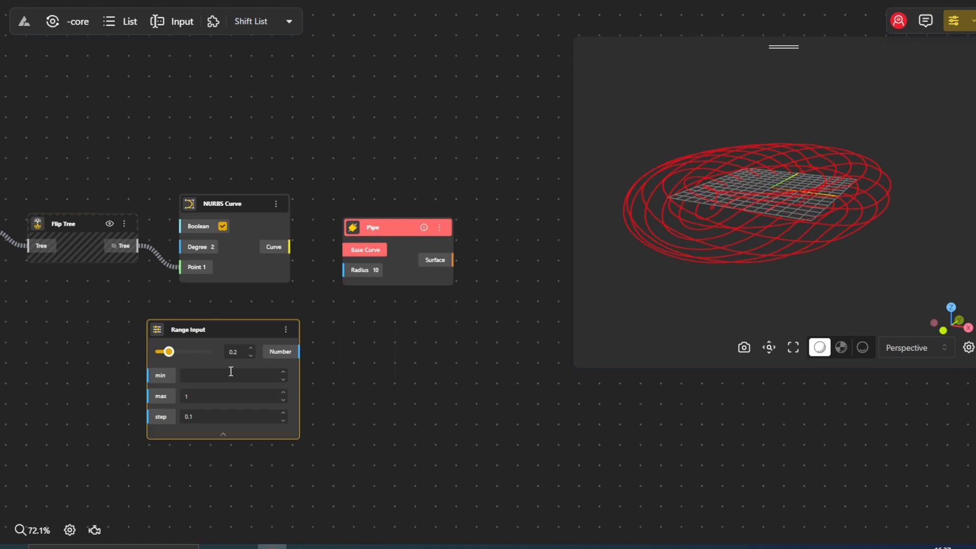
left_click(233, 396)
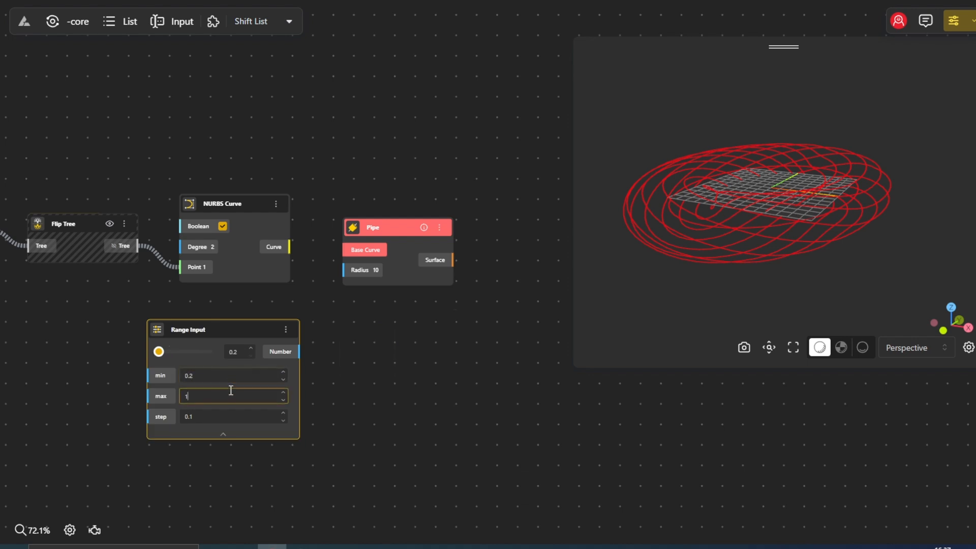
type("1.5")
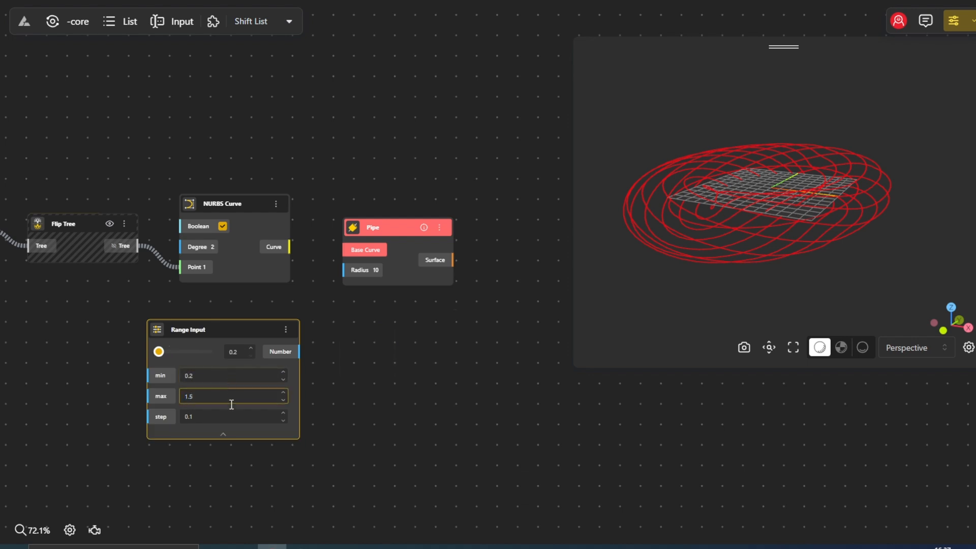
left_click(223, 433)
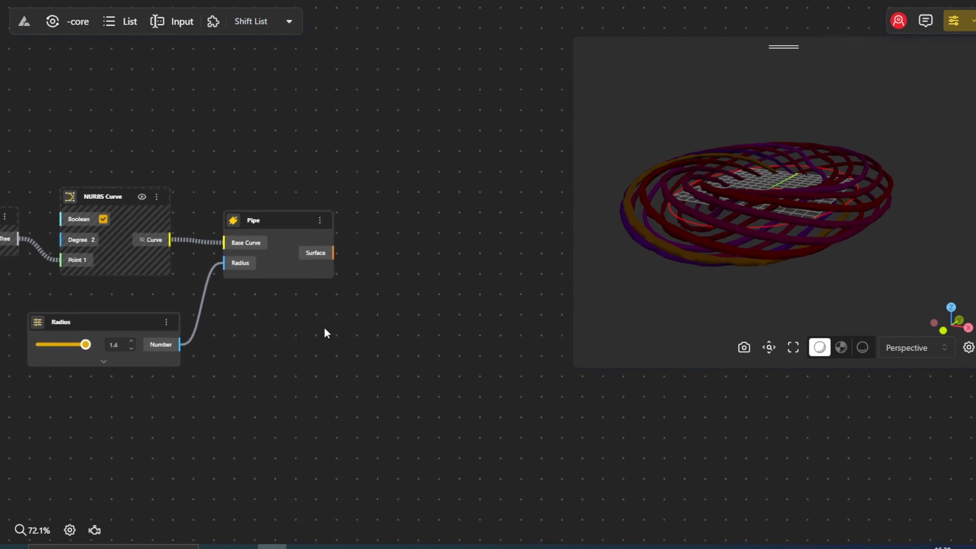
type("apply")
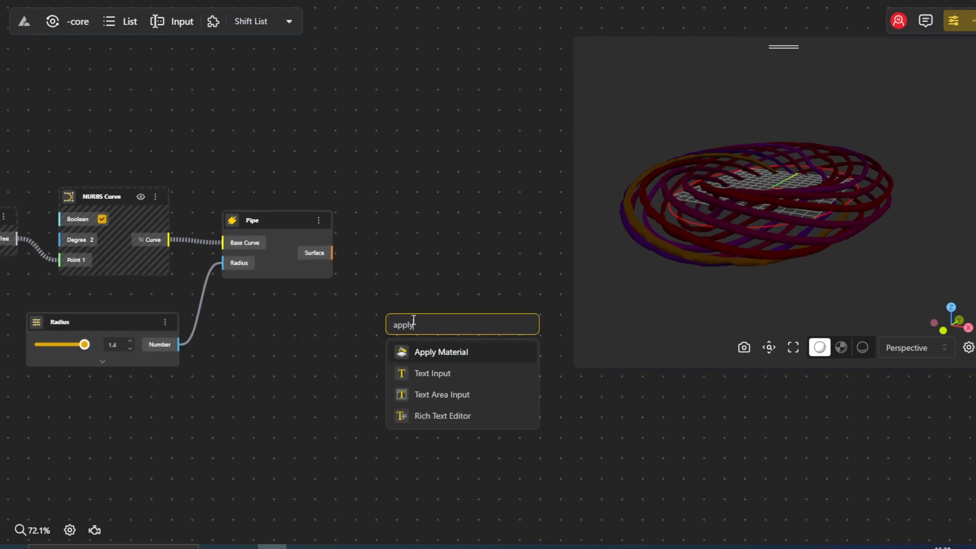
- Add an Apply Material node on the pipe surfaces and open its colour picker
left_click(439, 352)
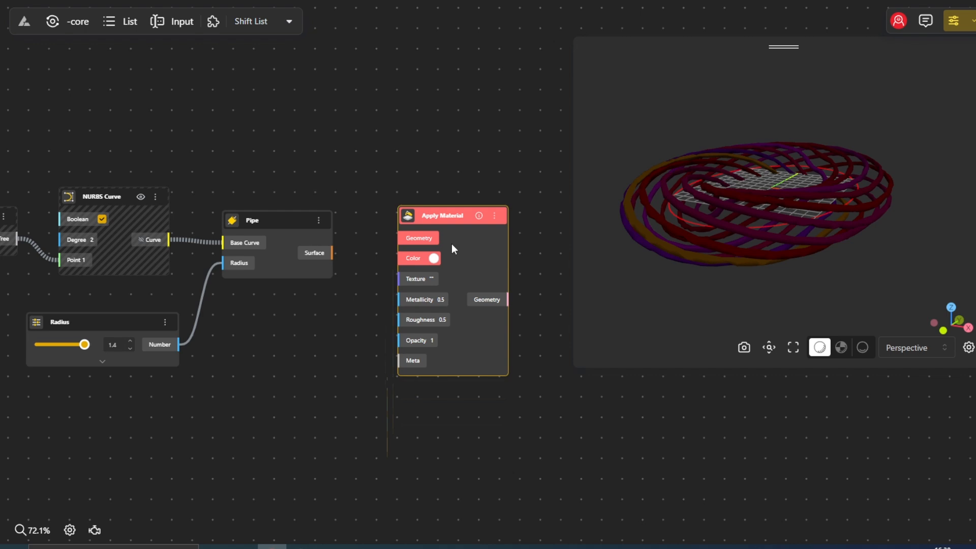
left_click(434, 258)
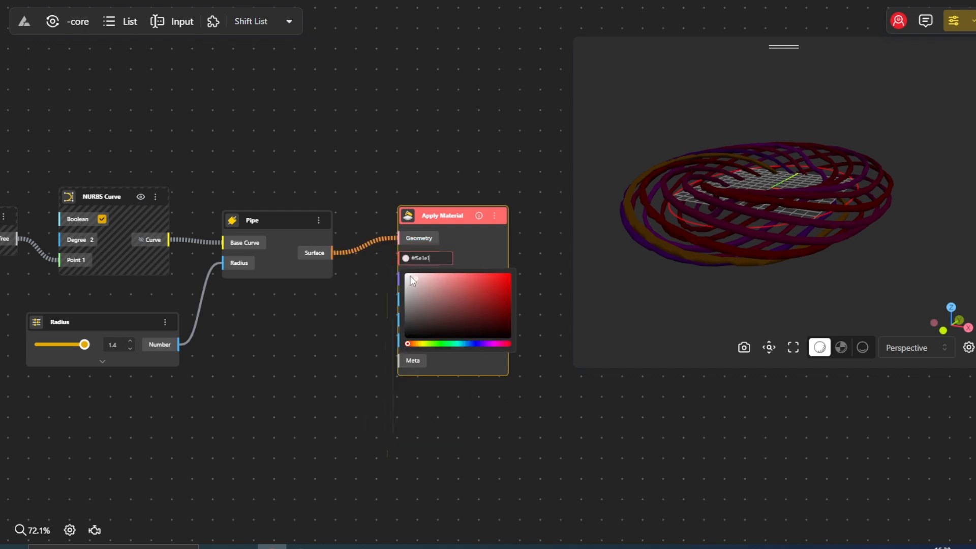